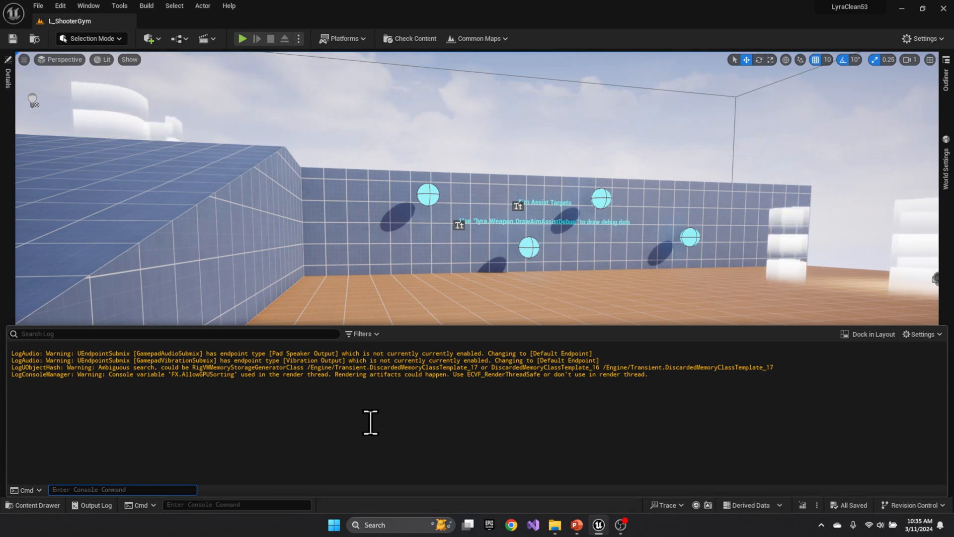
pyautogui.moveTo(218, 386)
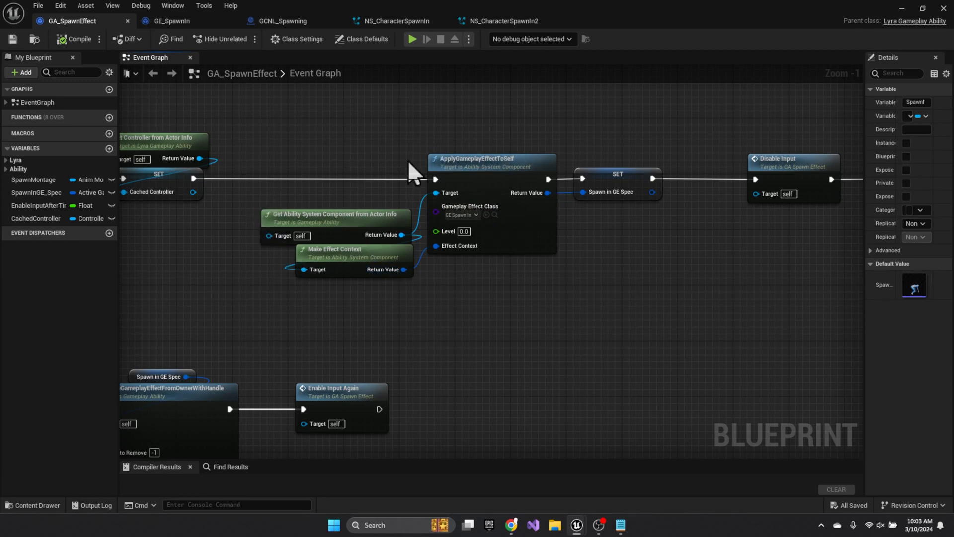
pyautogui.moveTo(252, 115)
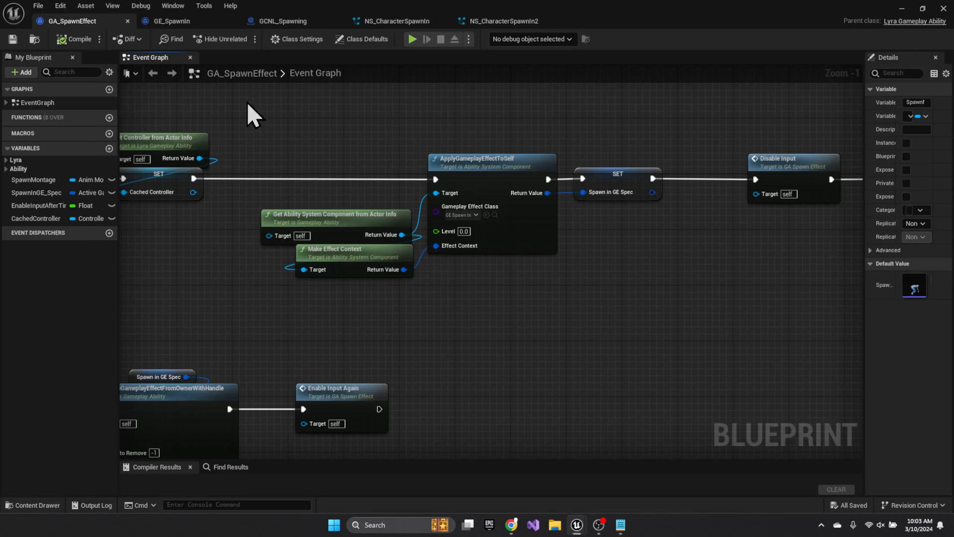
# View the GE_SpawnIn effect, an infinite-duration effect carrying the GameplayCue.Character.Spawn tag.
pyautogui.click(172, 20)
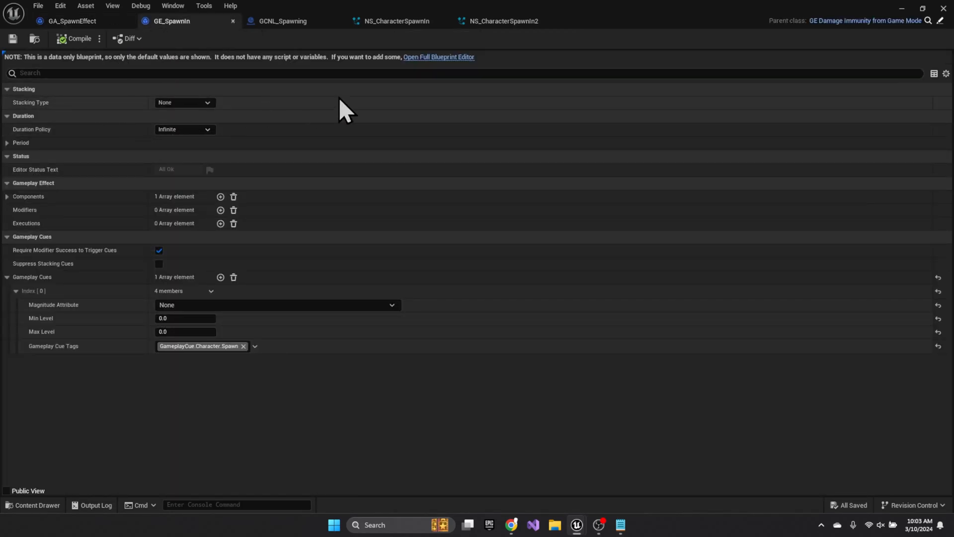
pyautogui.moveTo(43, 362)
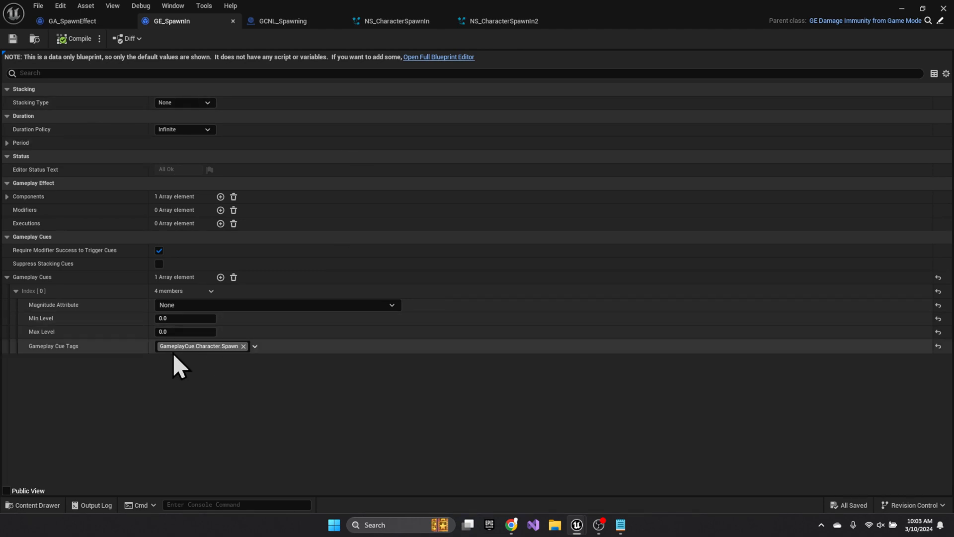
pyautogui.moveTo(237, 356)
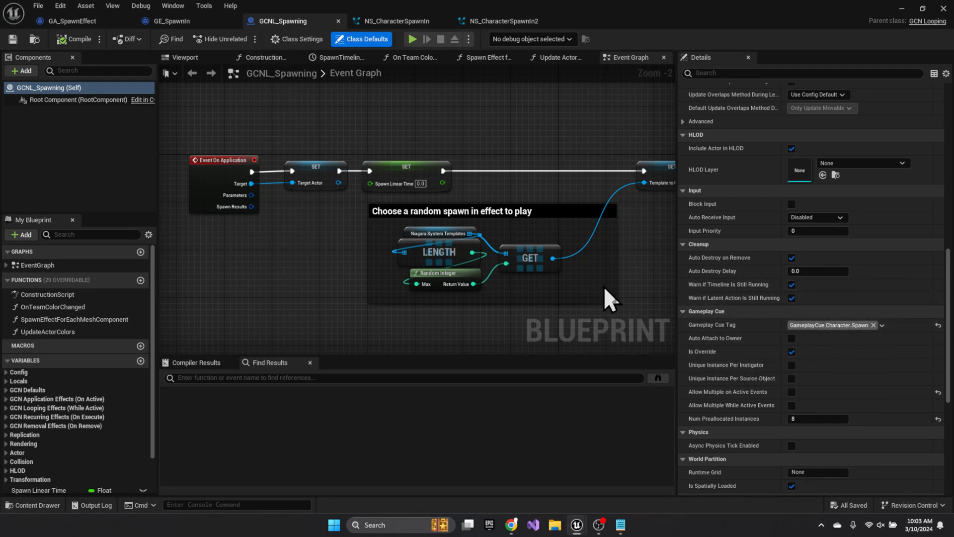
# Step through GA_SpawnEffect and GE_SpawnIn to GCNL_Spawning and inspect its Niagara System Templates defaults.
pyautogui.click(71, 20)
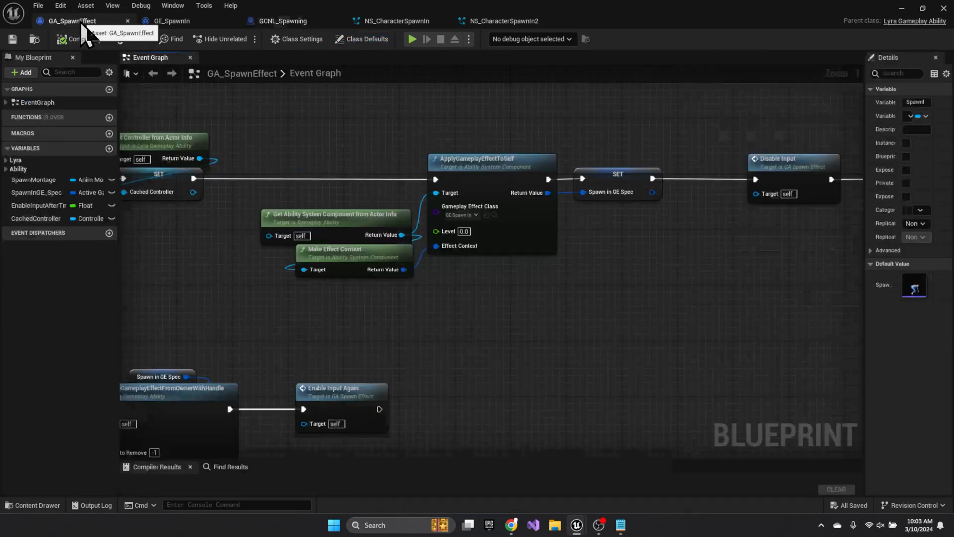
pyautogui.click(172, 20)
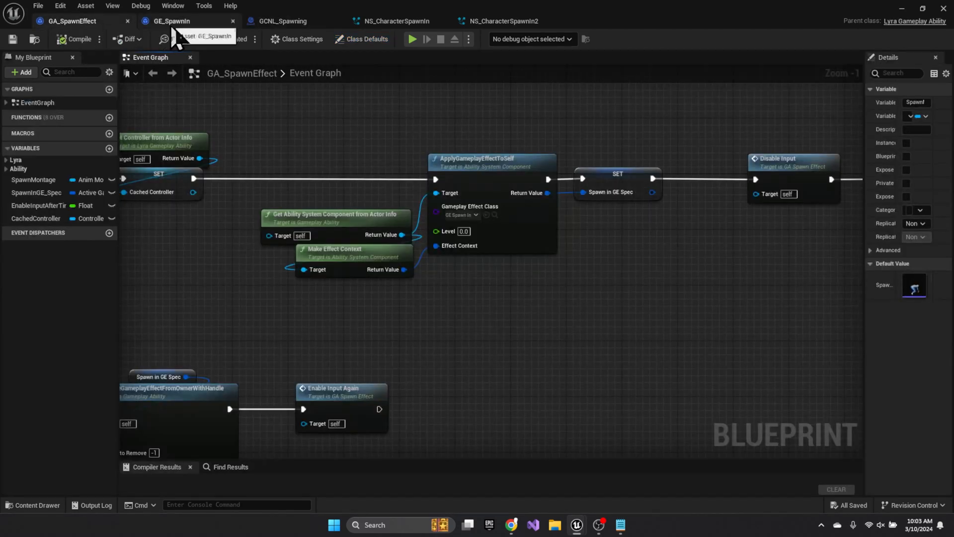
pyautogui.click(172, 21)
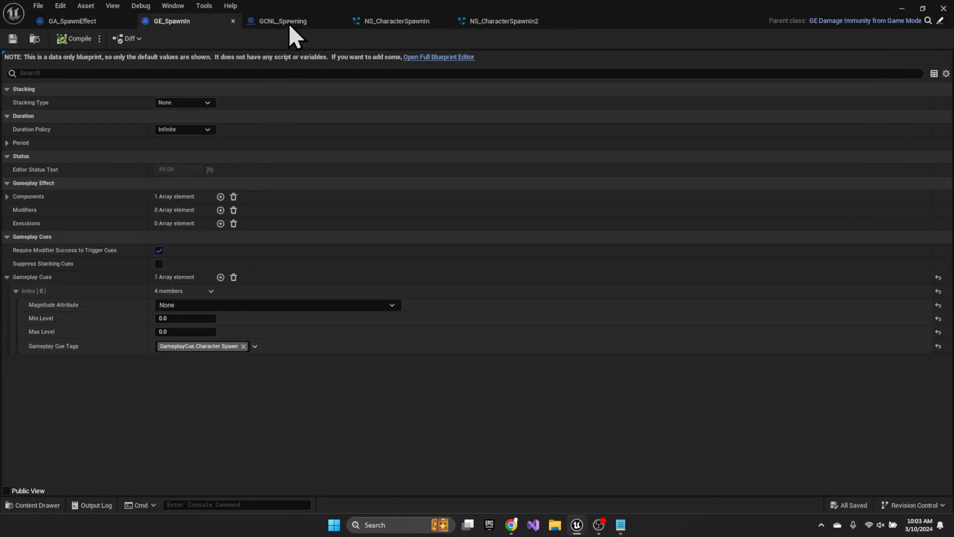
pyautogui.click(281, 21)
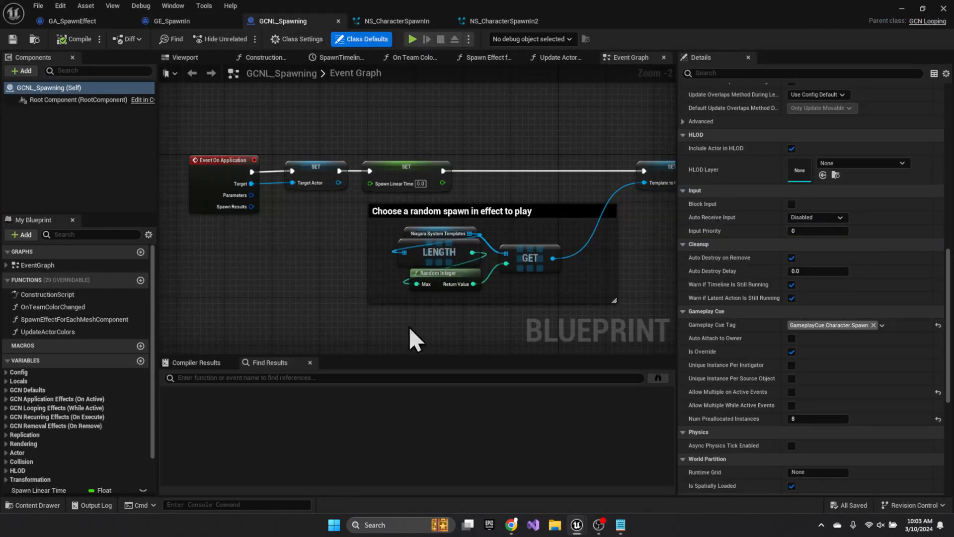
pyautogui.moveTo(442, 326)
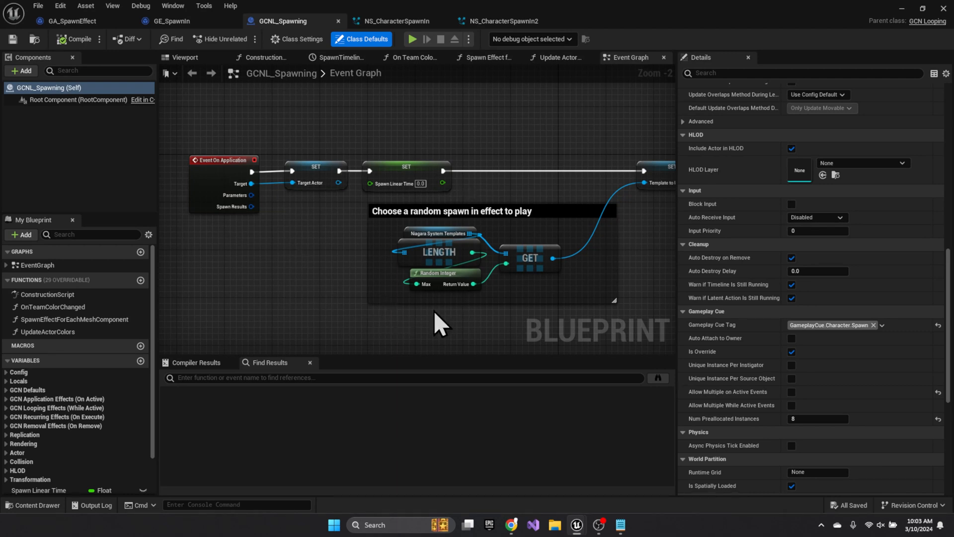
pyautogui.moveTo(517, 259)
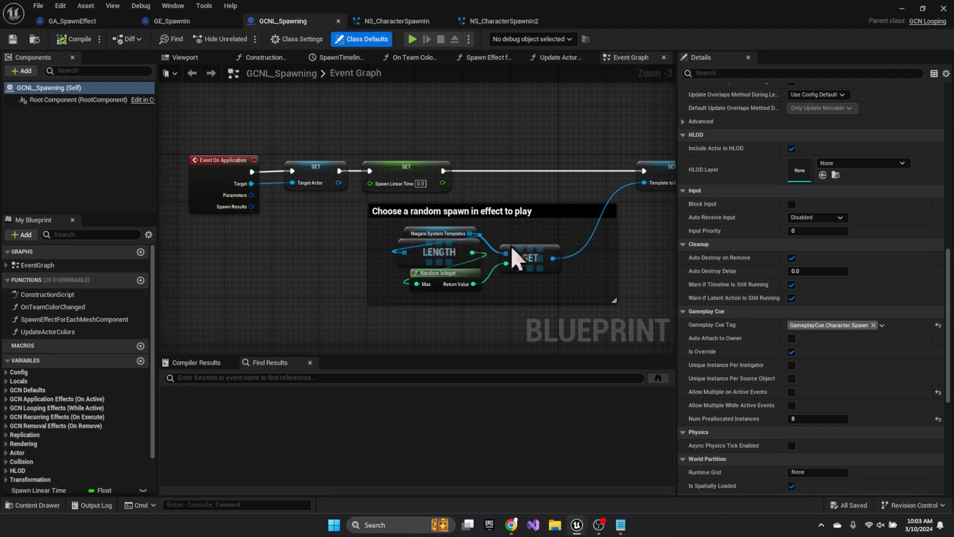
pyautogui.click(439, 232)
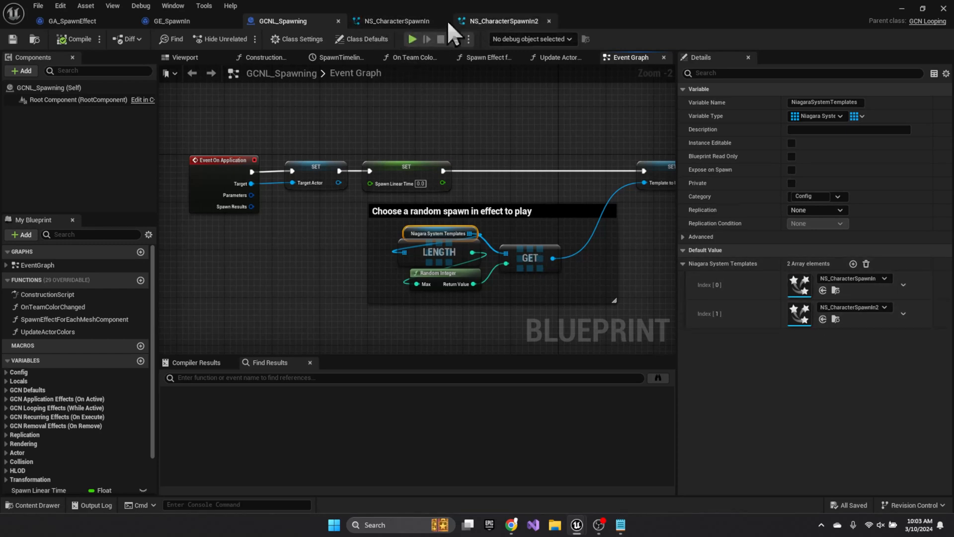
# View NE_SkeletalSurfaceBasedEmission's Emitter Properties in NS_CharacterSpawnIn, showing the dynamic bounds warning.
pyautogui.click(397, 21)
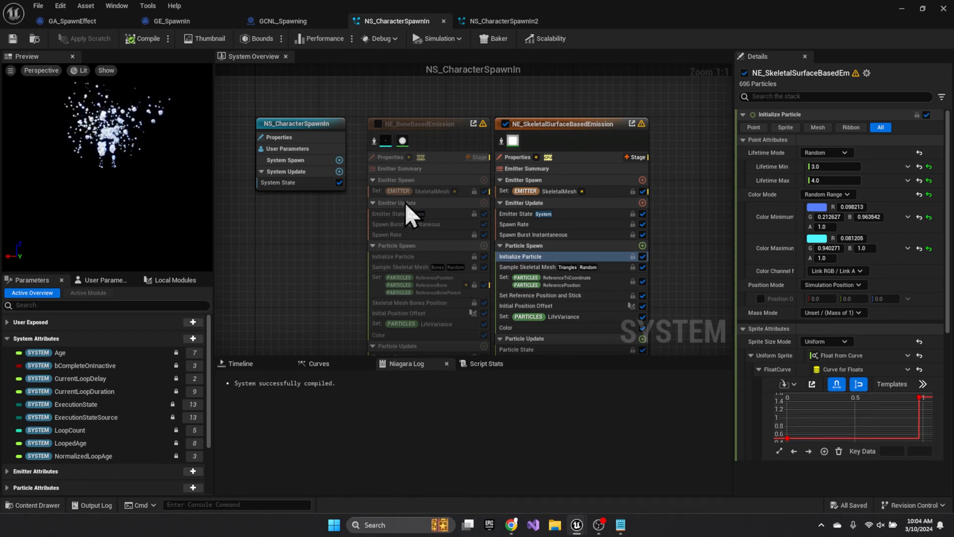
pyautogui.click(501, 21)
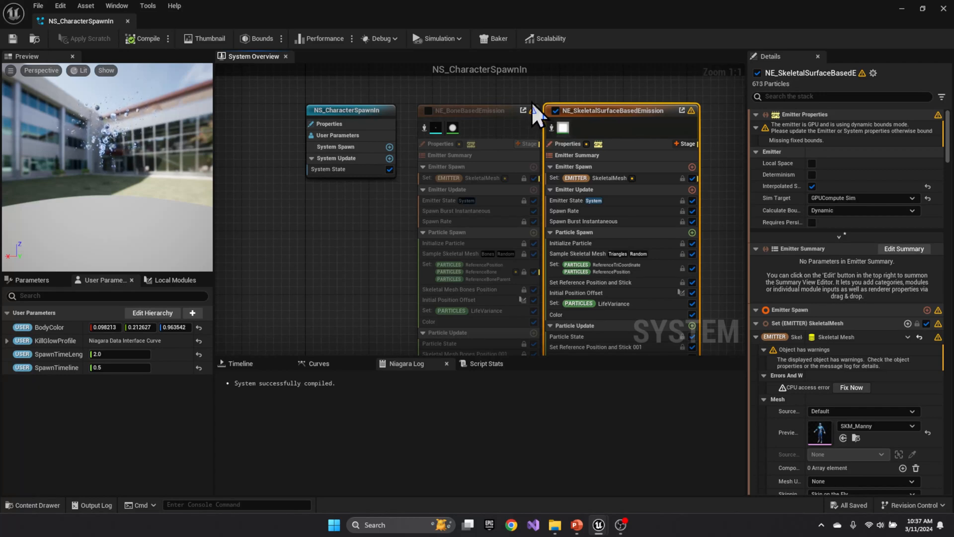
pyautogui.moveTo(709, 115)
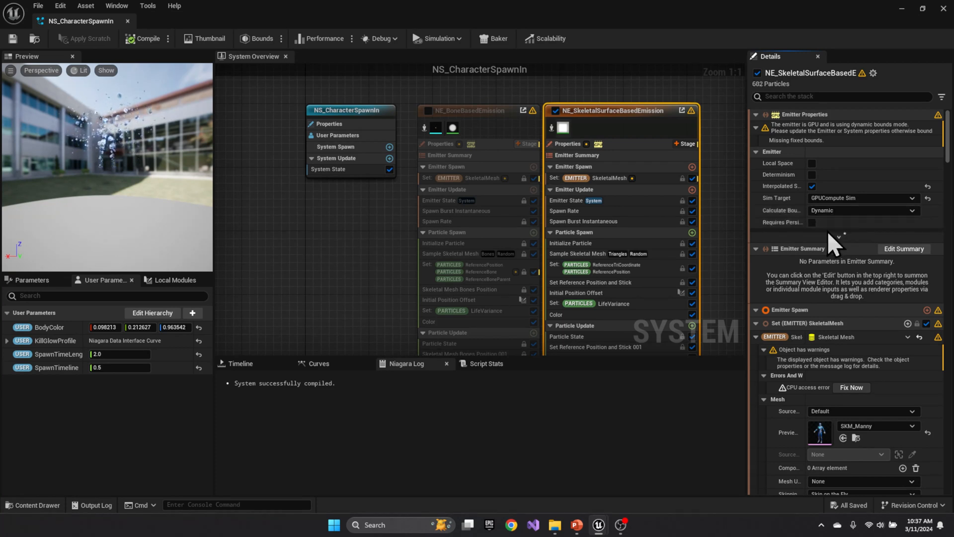
pyautogui.moveTo(839, 210)
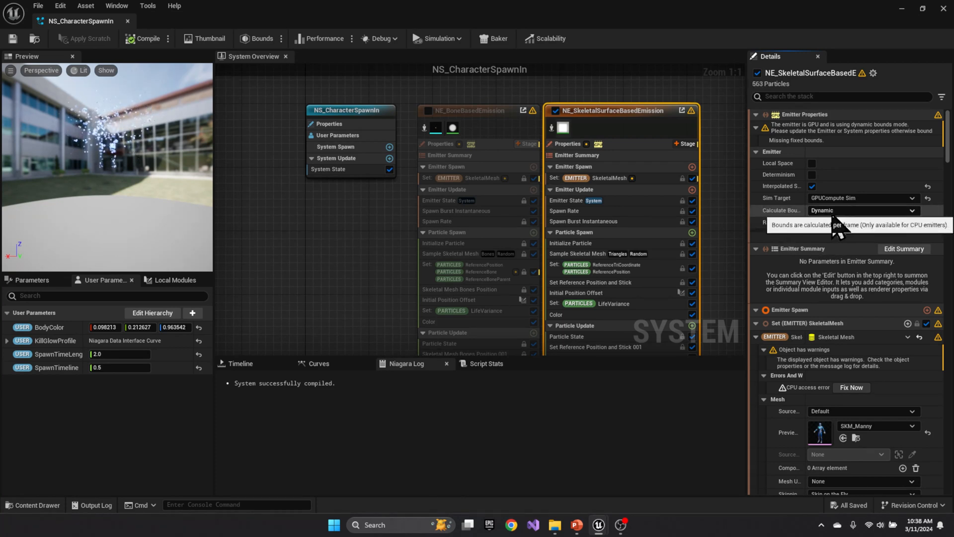
pyautogui.moveTo(806, 231)
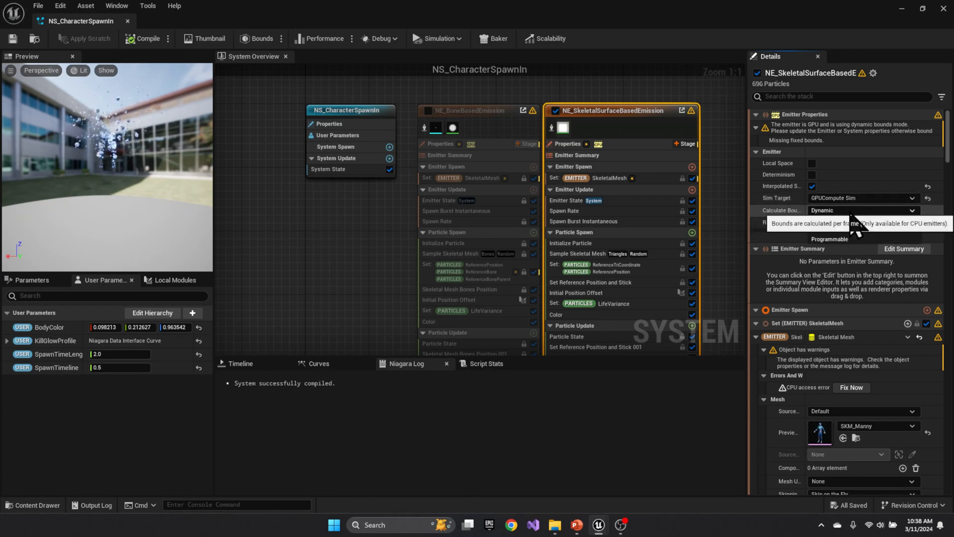
# Set the surface emitter's Calculate Bounds to Fixed and auto-fit bounds of about -146/-103/-15 to 115/100/257.
pyautogui.click(860, 210)
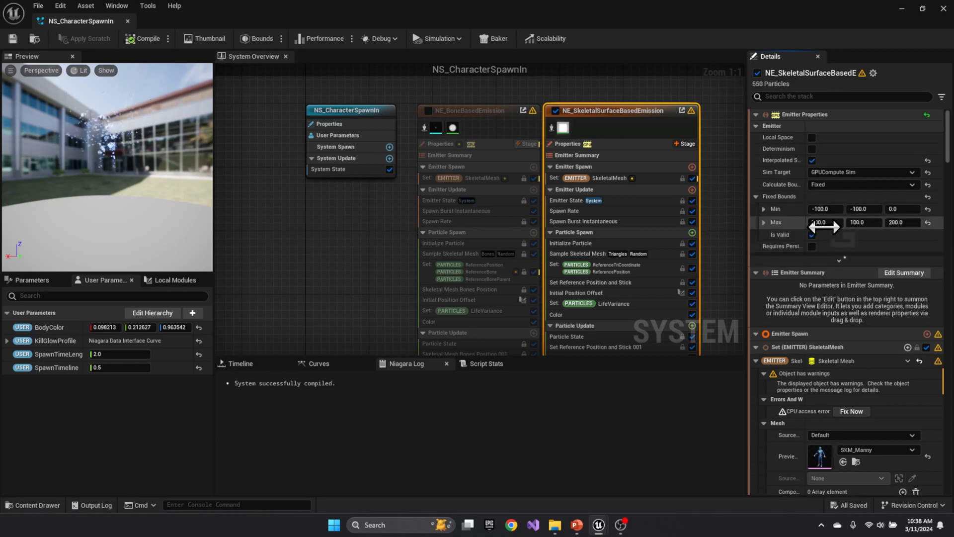
pyautogui.moveTo(822, 222); pyautogui.dragTo(858, 222)
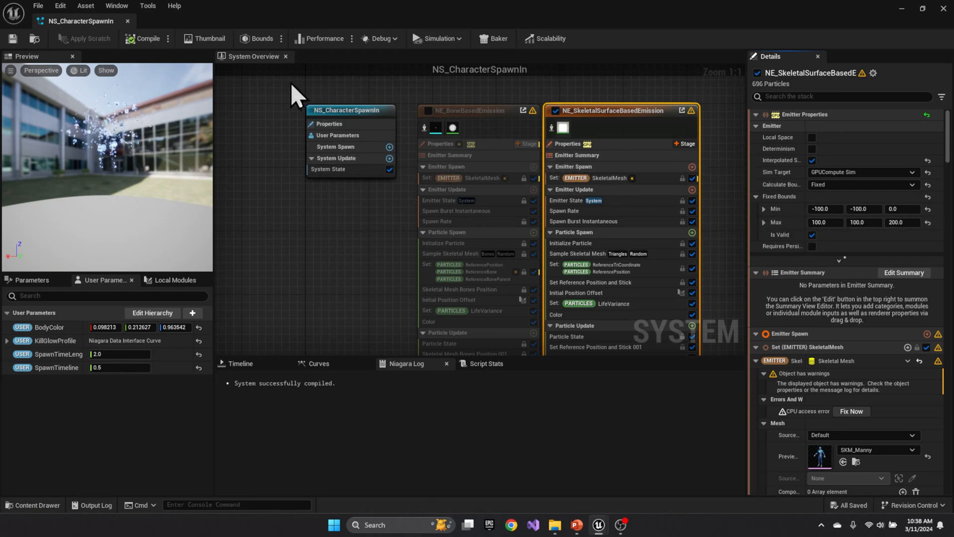
pyautogui.click(281, 39)
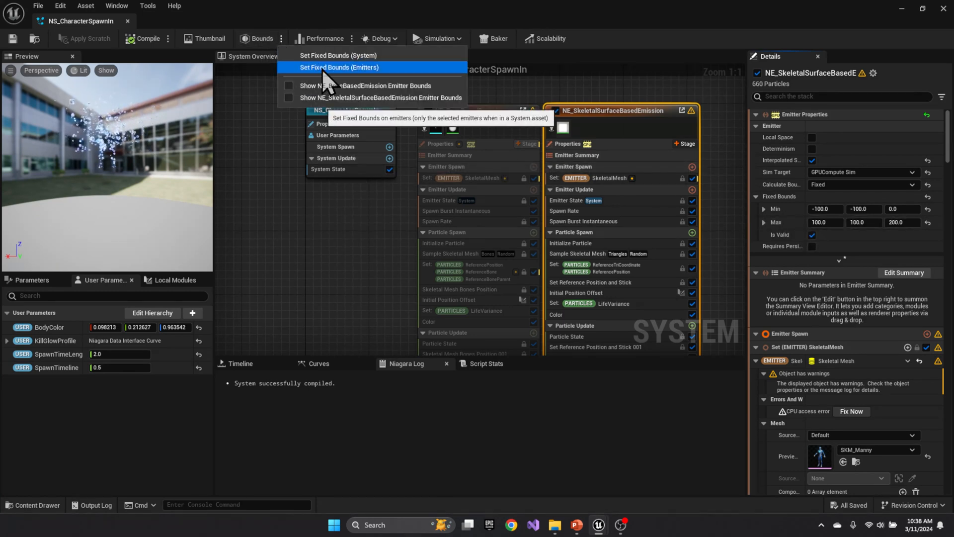
pyautogui.click(339, 67)
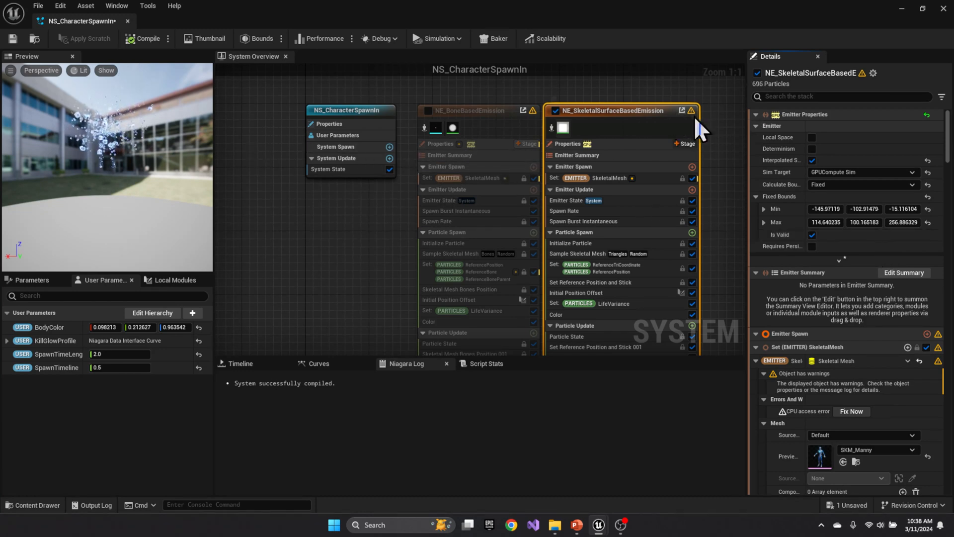
pyautogui.moveTo(533, 118)
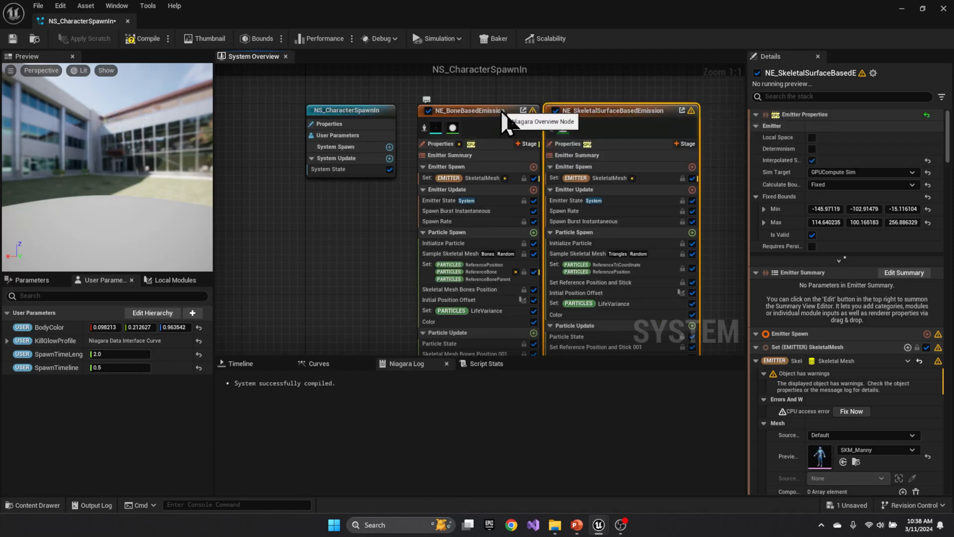
# Switch the bone-based emitter to fixed bounds and apply Fix Now for the skeletal mesh GPU access error.
pyautogui.click(468, 111)
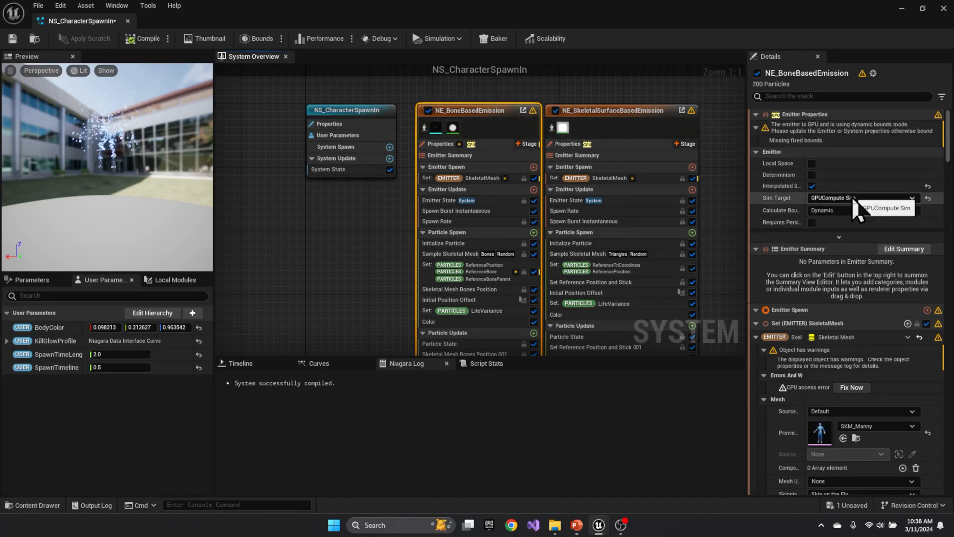
pyautogui.click(861, 209)
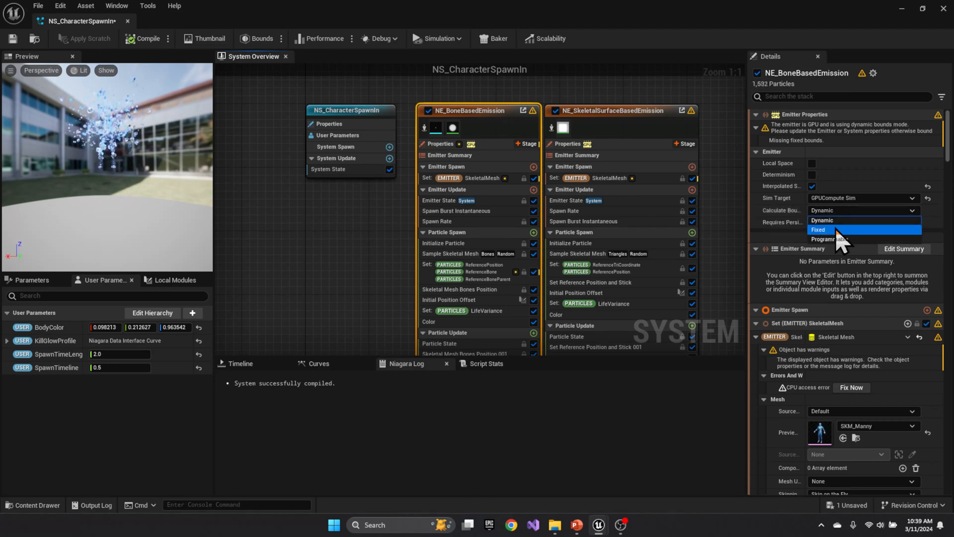
pyautogui.click(820, 230)
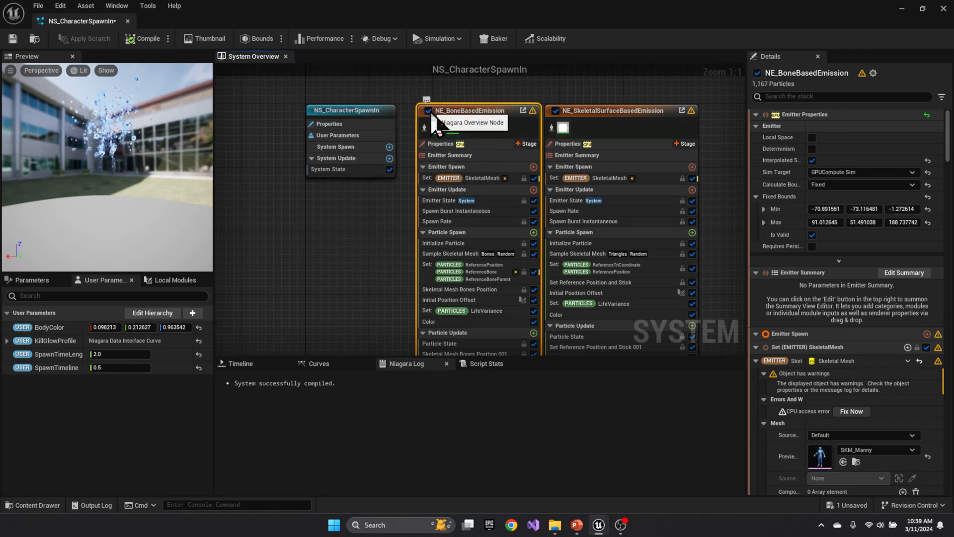
pyautogui.click(429, 110)
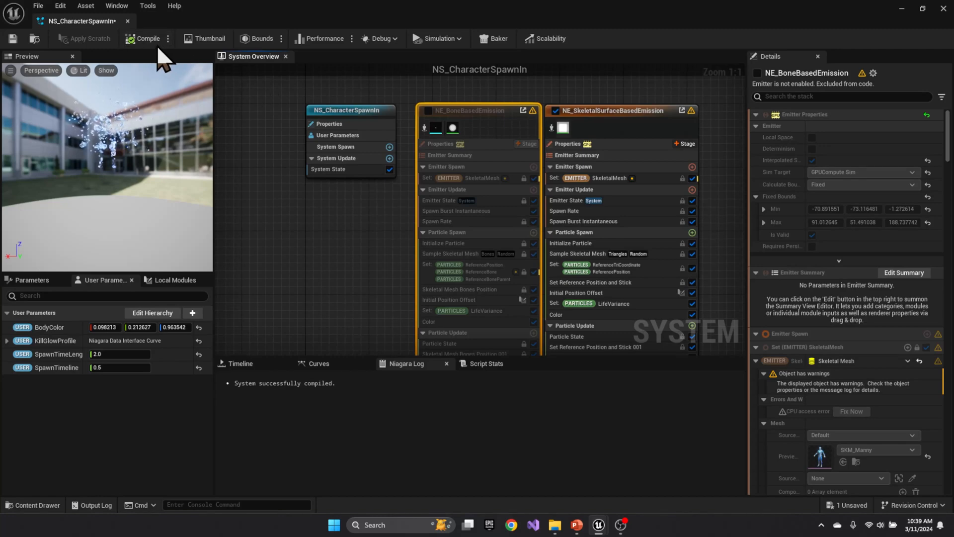
pyautogui.moveTo(13, 39)
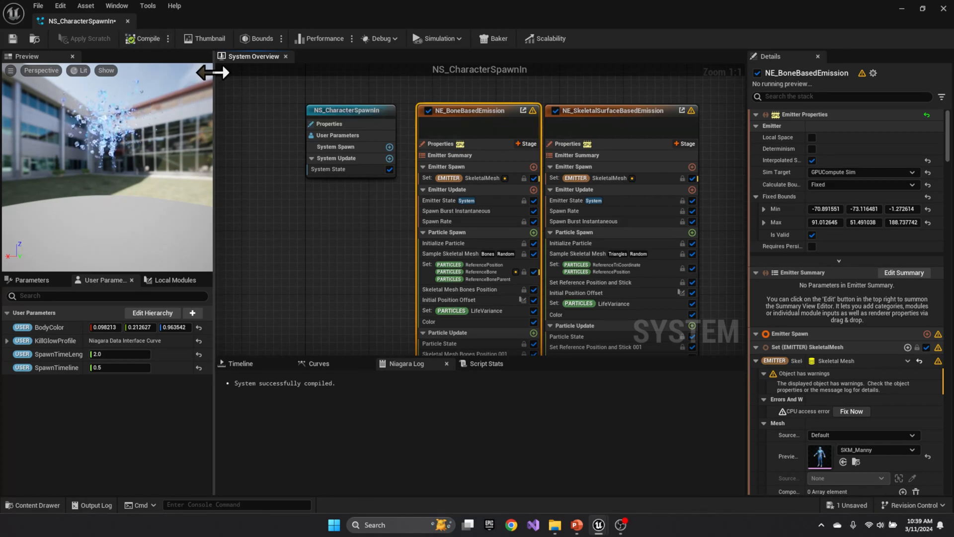
pyautogui.moveTo(435, 134)
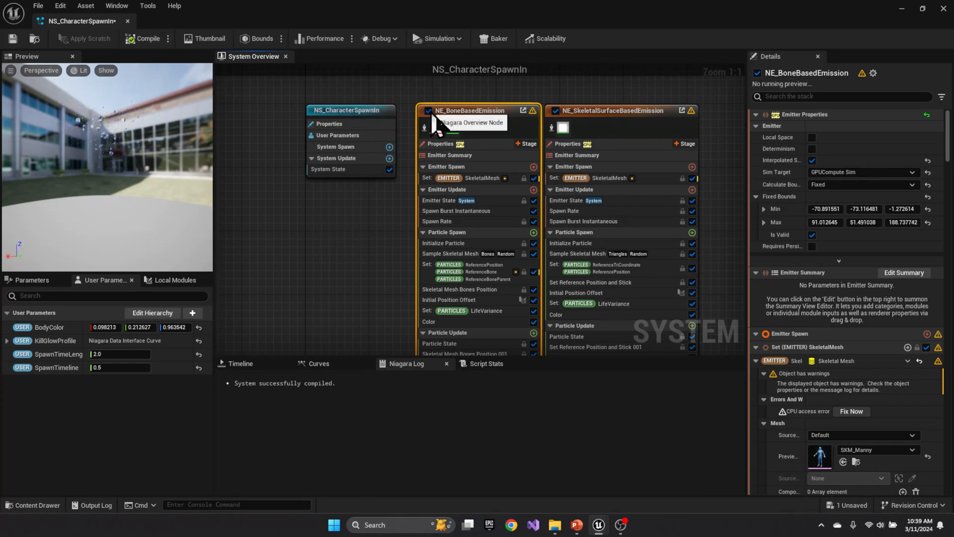
pyautogui.click(428, 111)
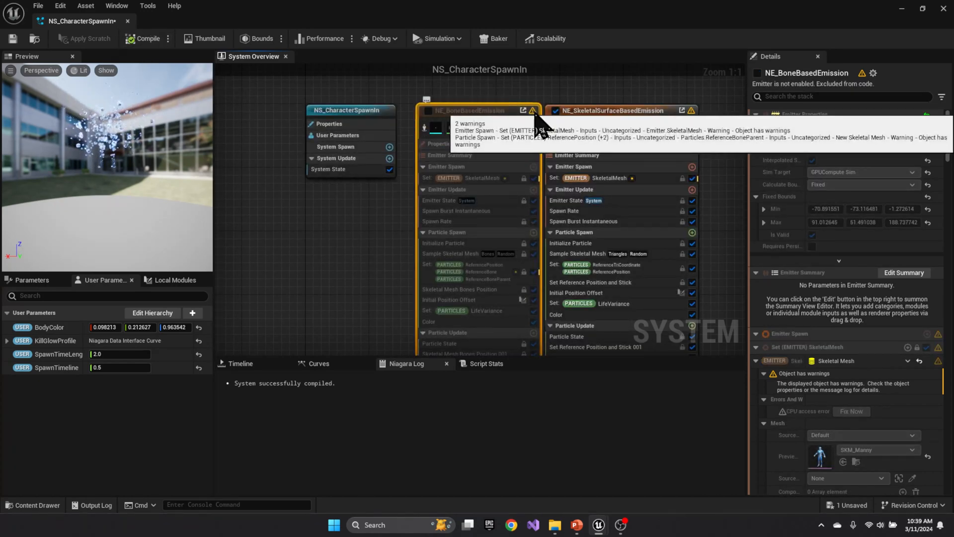
pyautogui.moveTo(636, 125)
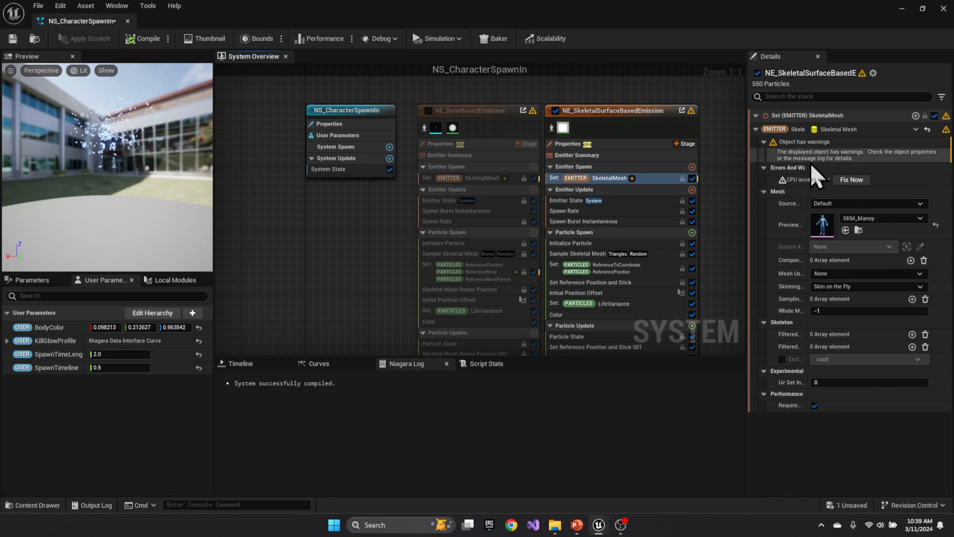
pyautogui.moveTo(696, 121)
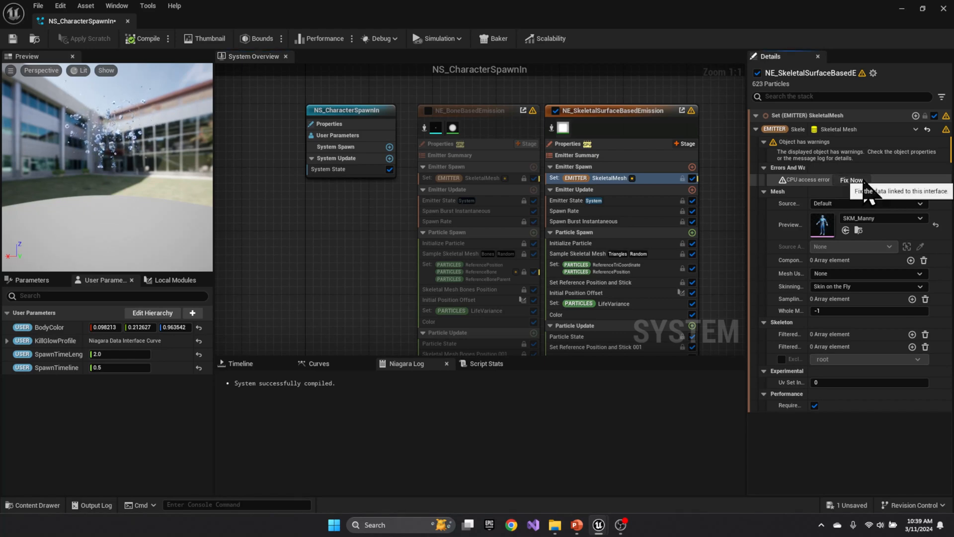
pyautogui.click(850, 180)
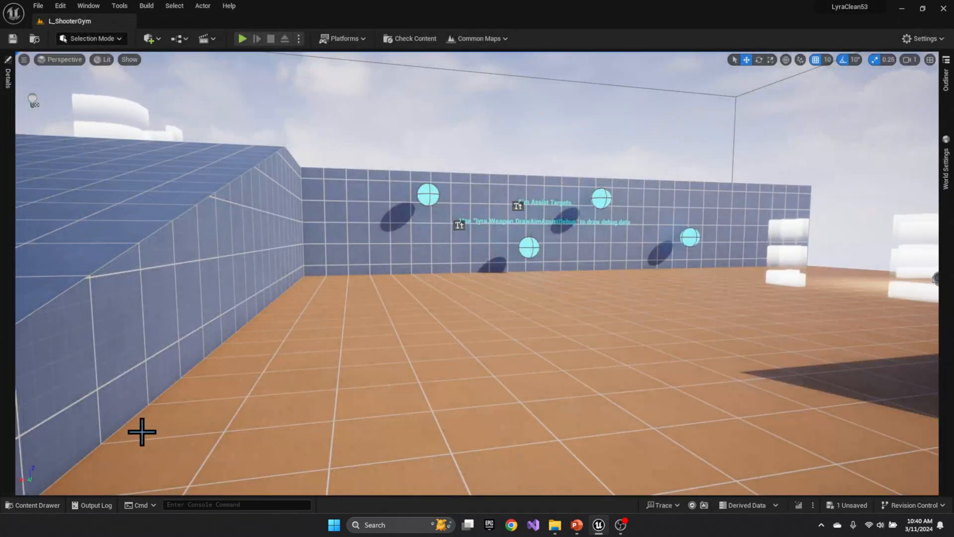
# Give NS_CharacterSpawnIn2's skeletal surface emitter fixed bounds fitted to its particles and save the system.
pyautogui.click(33, 505)
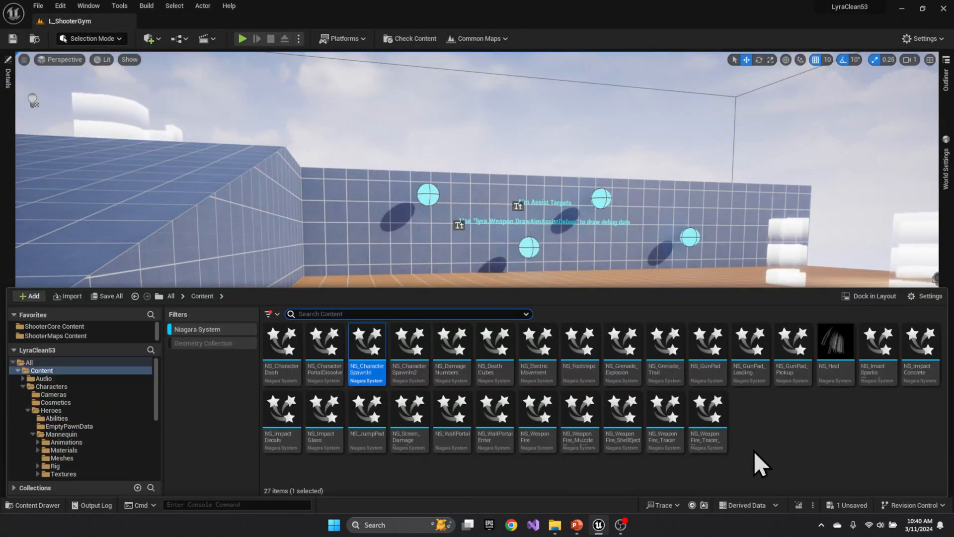
pyautogui.moveTo(494, 413)
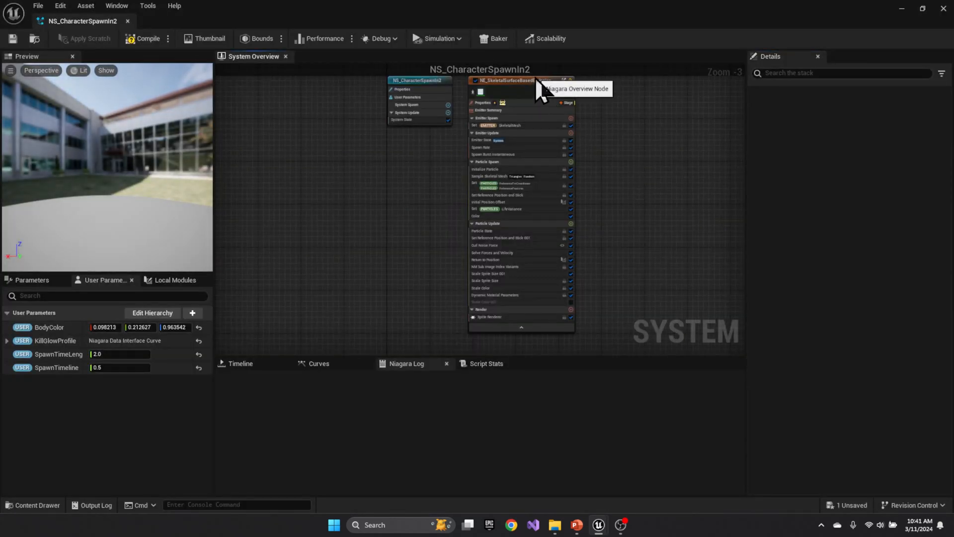
pyautogui.click(520, 79)
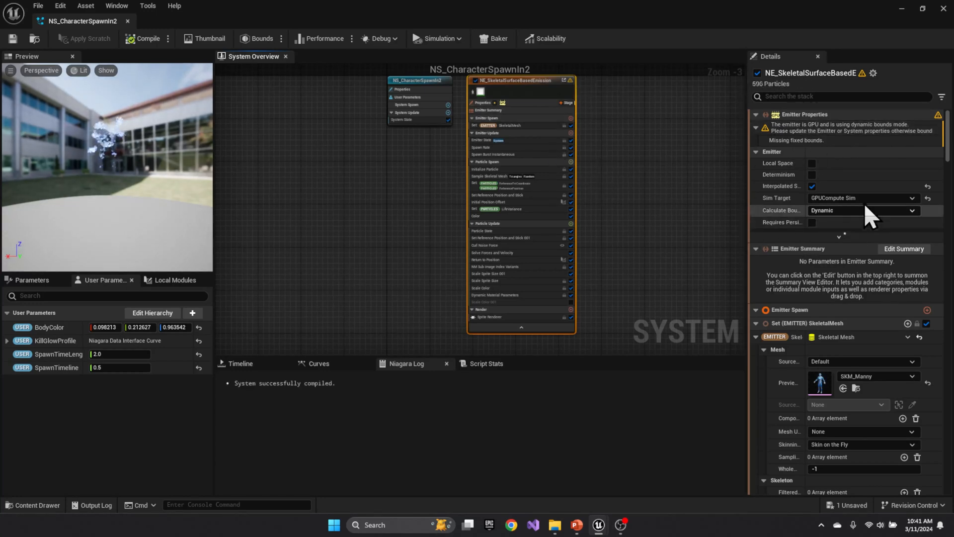
pyautogui.click(862, 210)
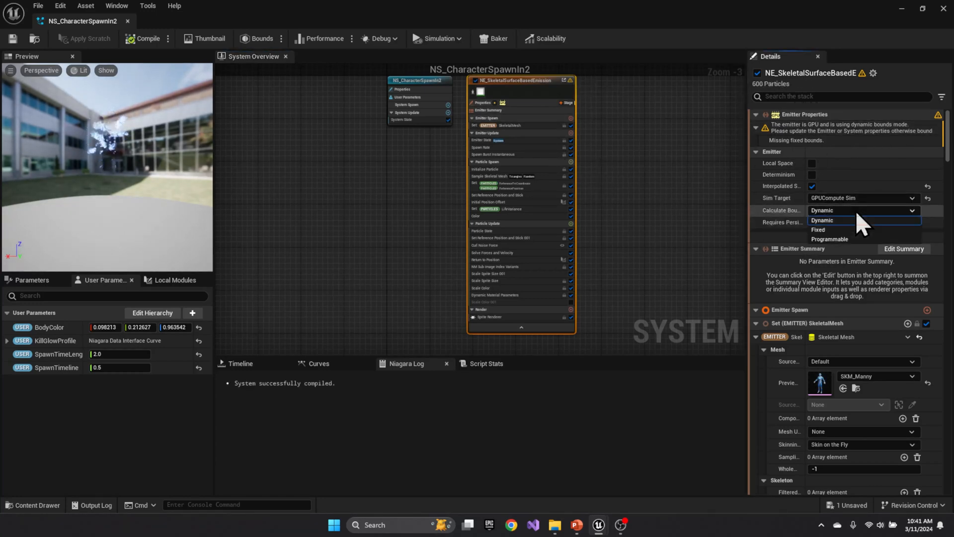
pyautogui.click(818, 230)
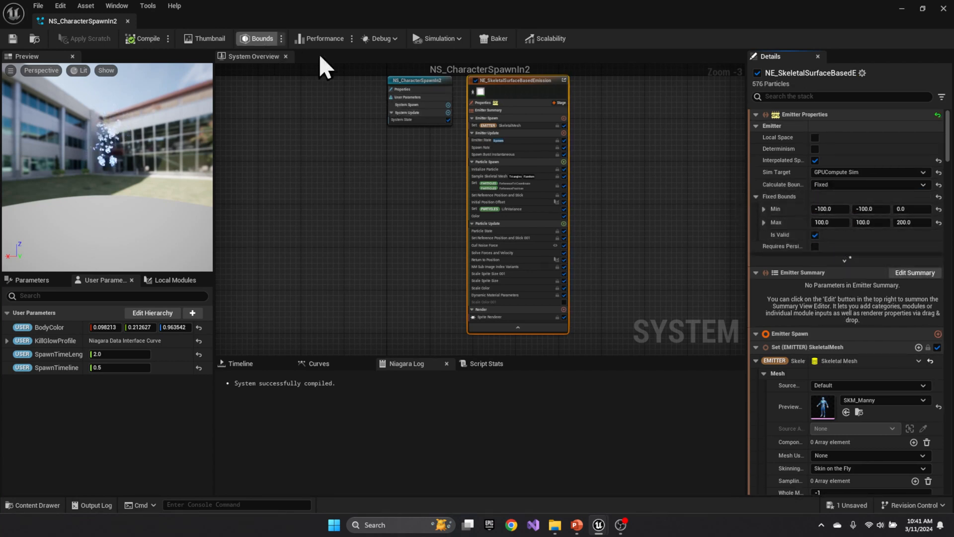
pyautogui.click(281, 39)
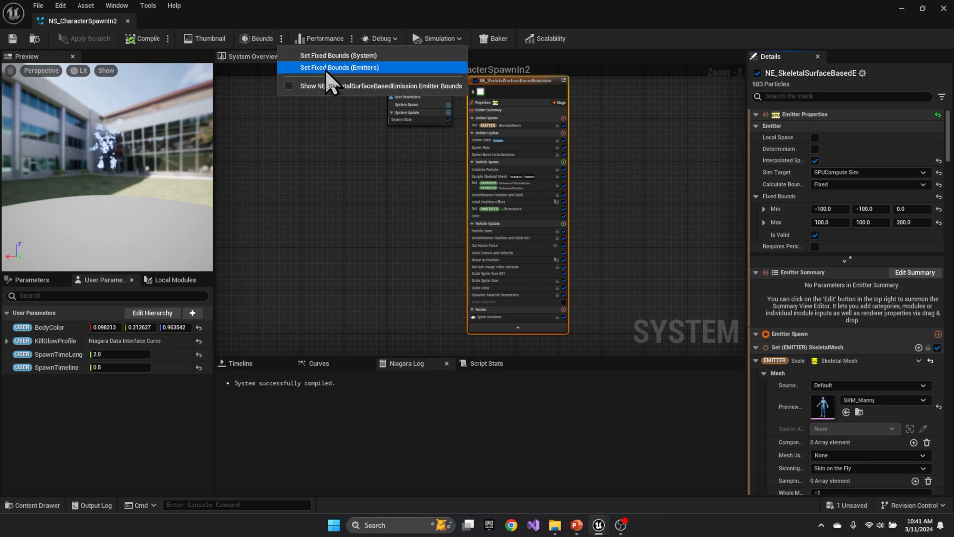
pyautogui.click(339, 66)
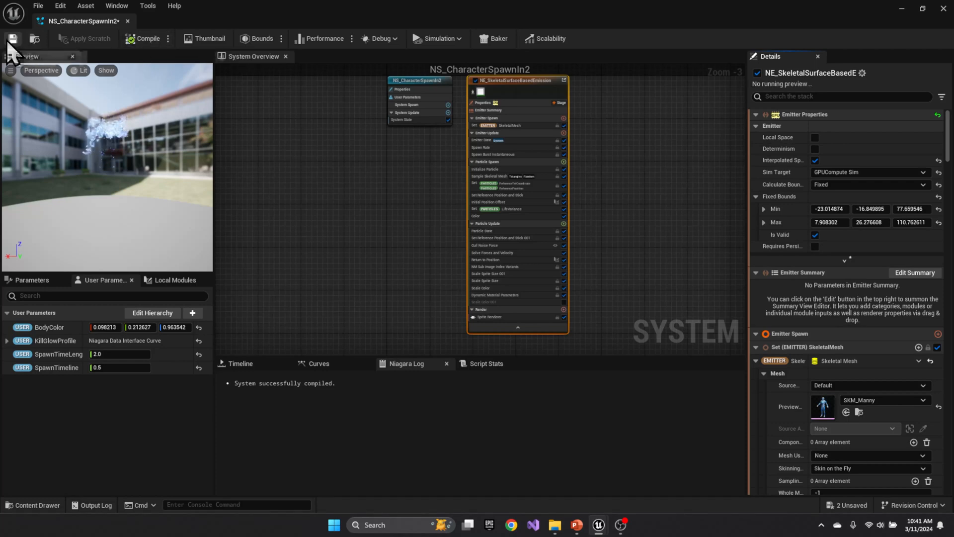
pyautogui.click(12, 39)
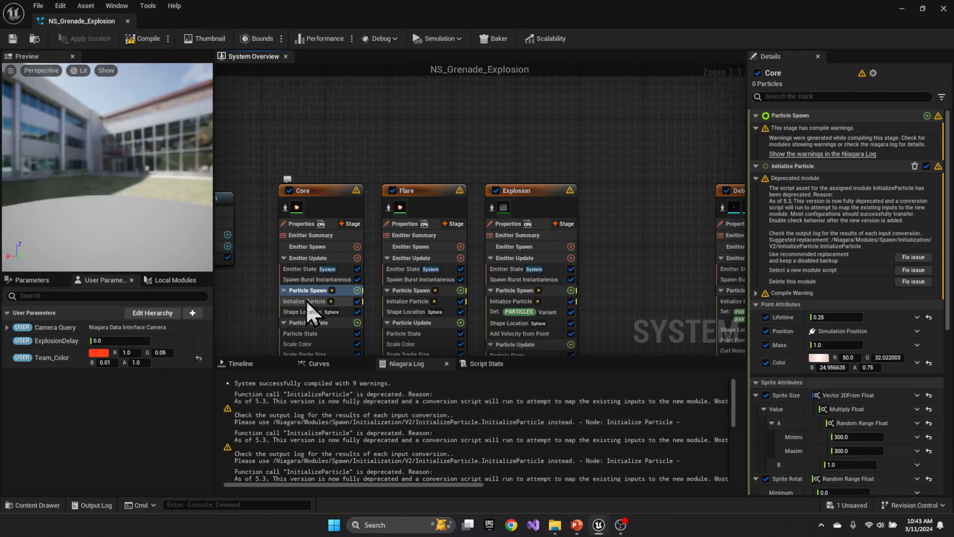
pyautogui.moveTo(310, 300)
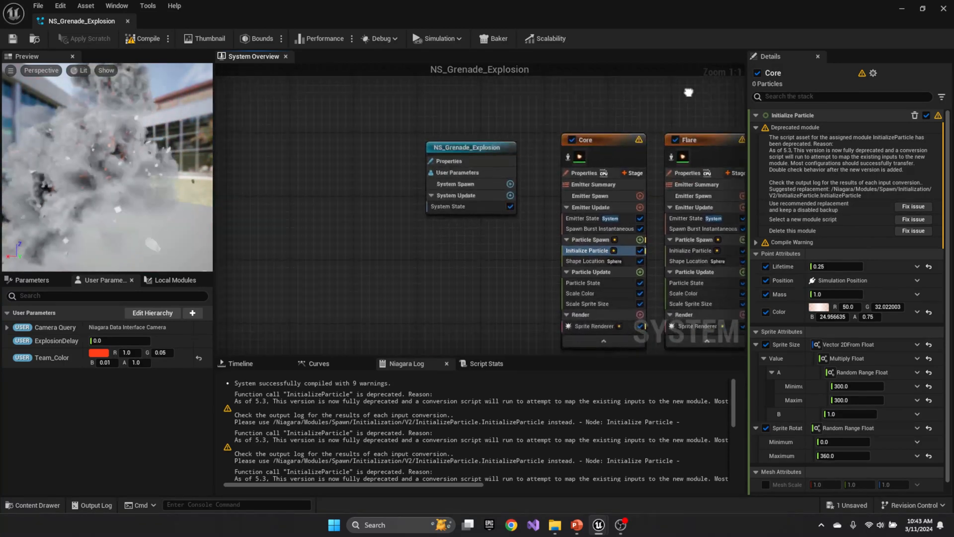
pyautogui.moveTo(607, 248)
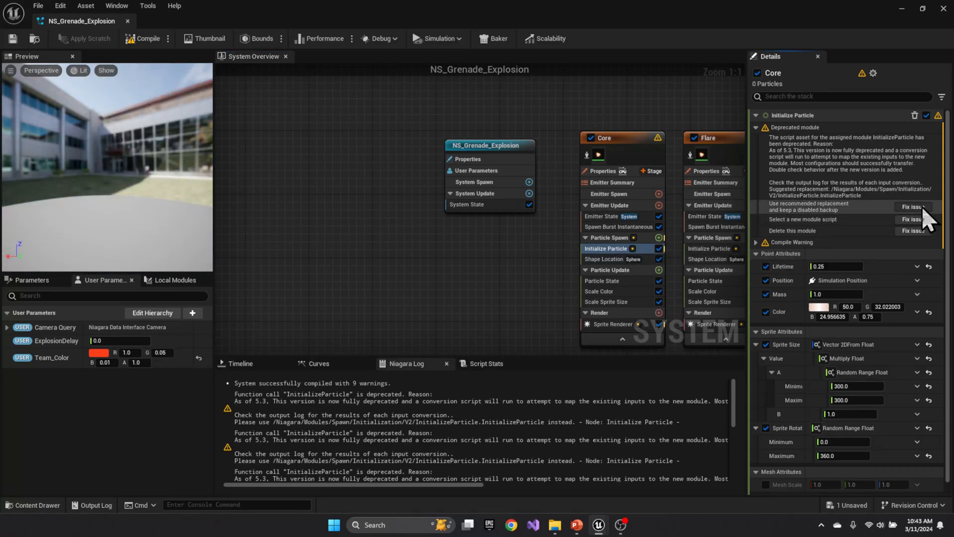
# Swap Core's deprecated Initialize Particle for Initialize Particle 001 with a disabled backup, comparing both modules' settings.
pyautogui.click(912, 206)
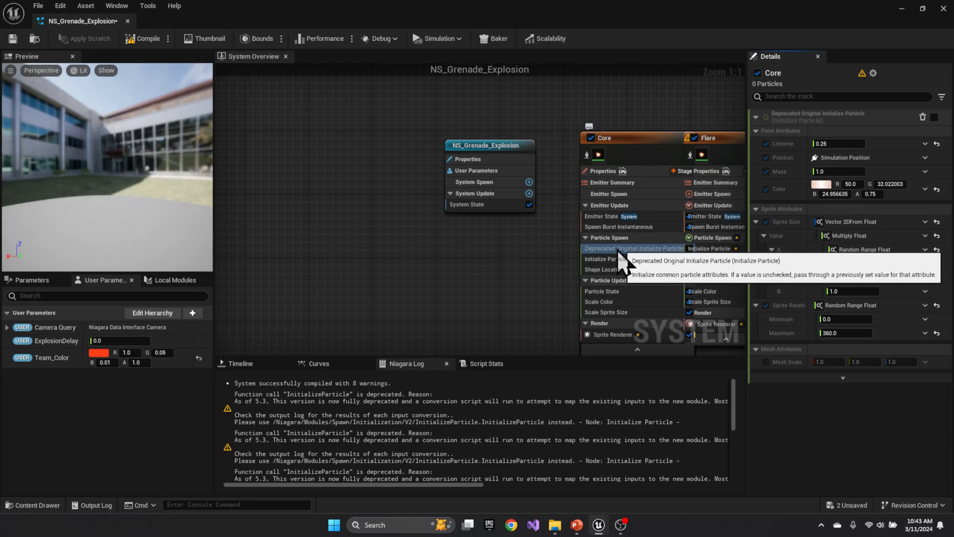
pyautogui.click(611, 259)
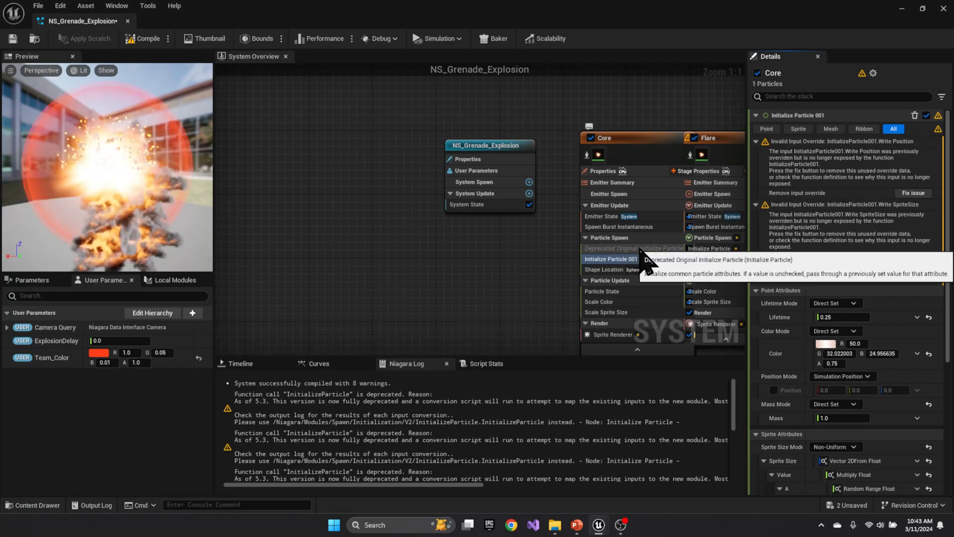
pyautogui.click(633, 249)
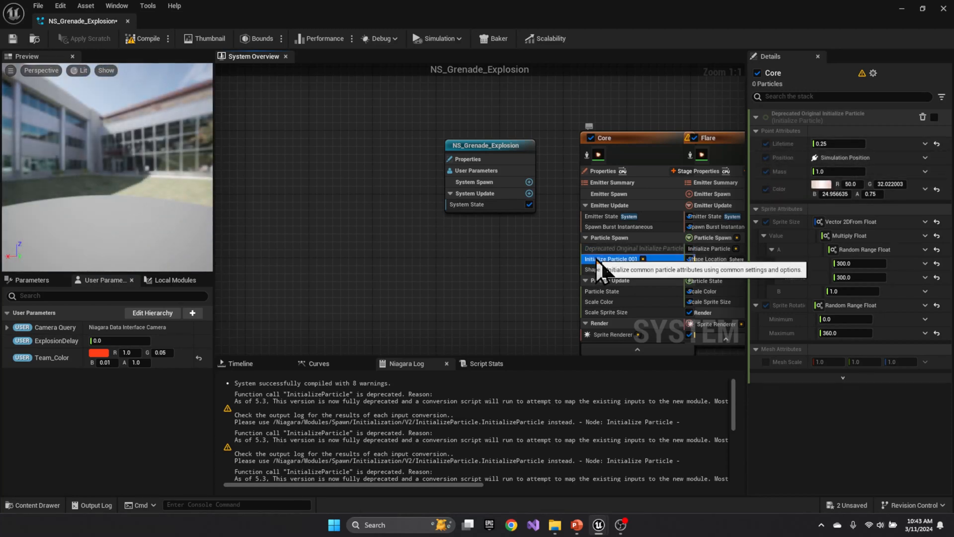
pyautogui.click(613, 258)
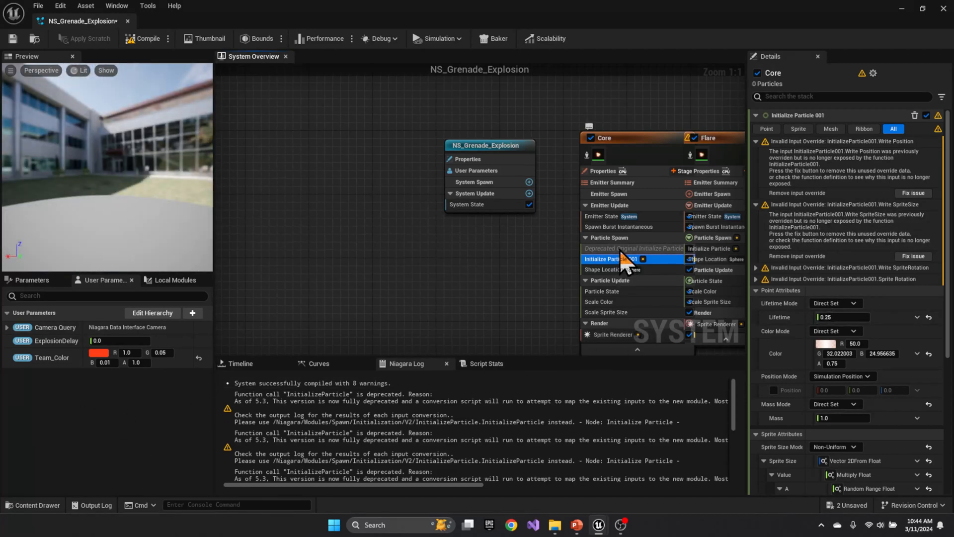
# Remove the invalid Write Position, SpriteSize and SpriteRotation overrides on Initialize Particle 001 and recompile NS_Grenade_Explosion.
pyautogui.click(633, 249)
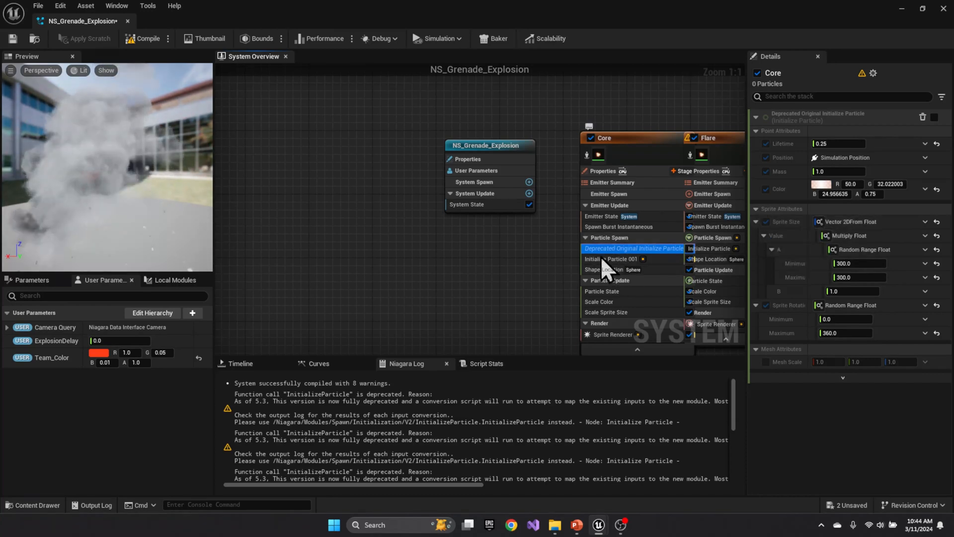
pyautogui.click(611, 258)
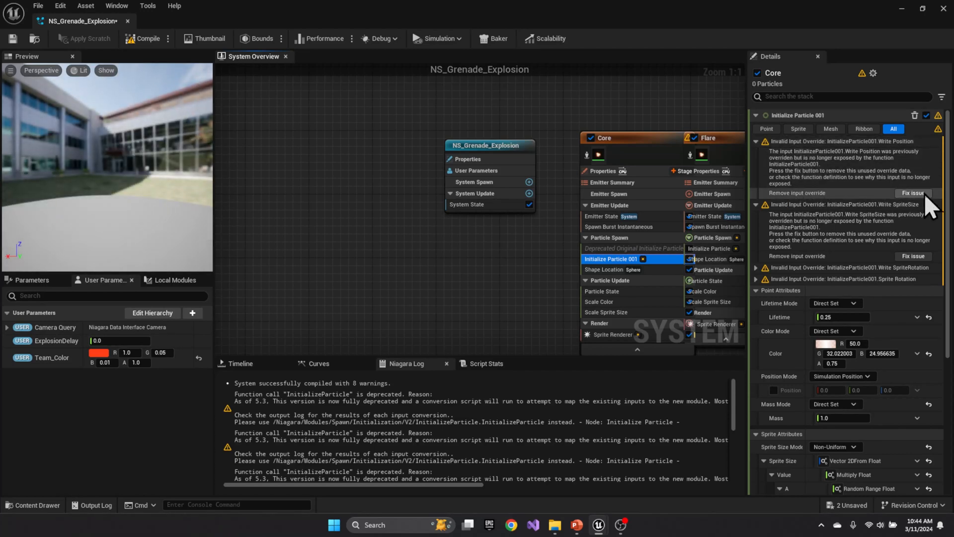
pyautogui.click(912, 193)
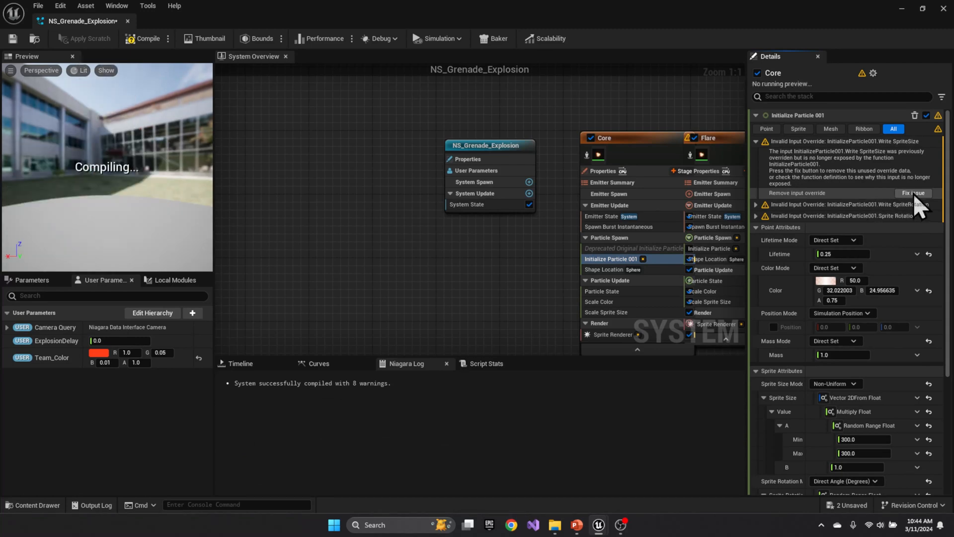
pyautogui.click(912, 193)
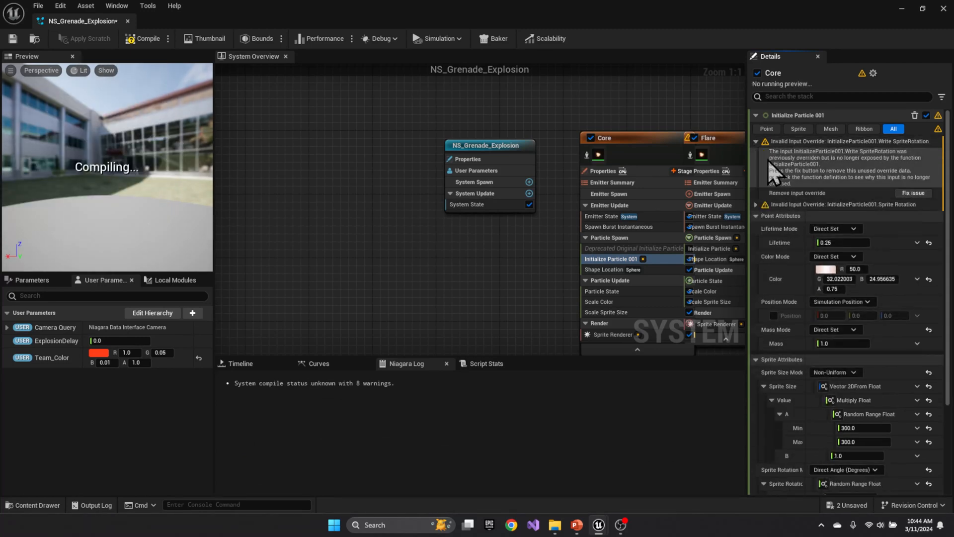
pyautogui.click(148, 39)
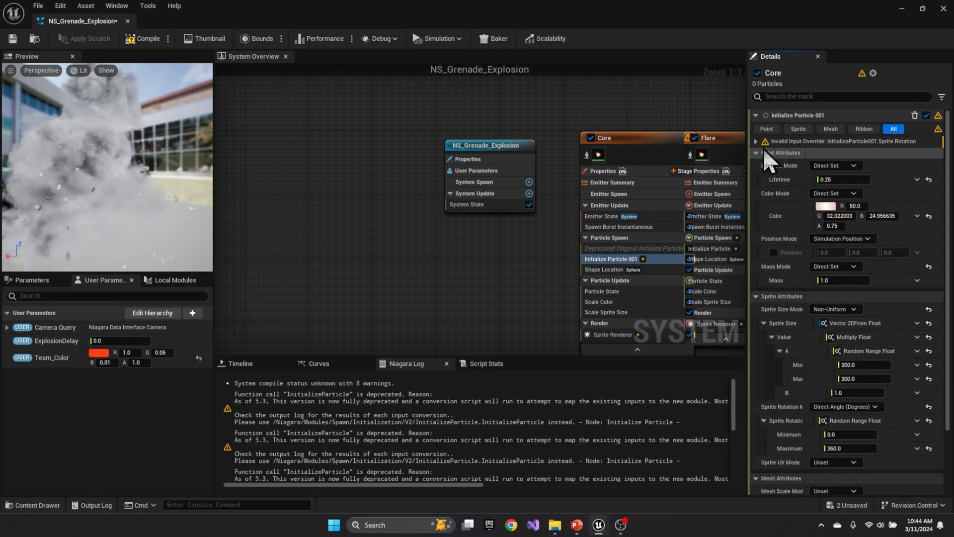
pyautogui.click(766, 140)
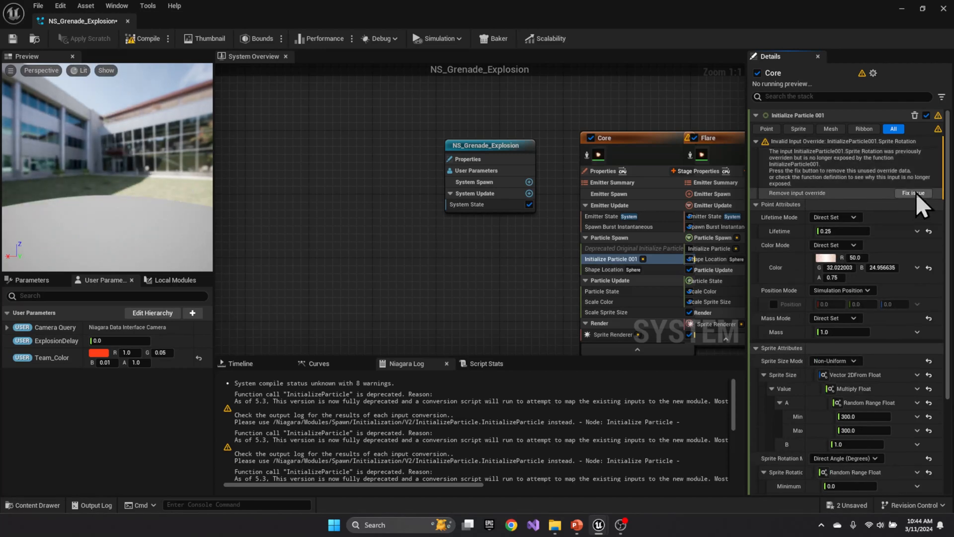
pyautogui.click(912, 193)
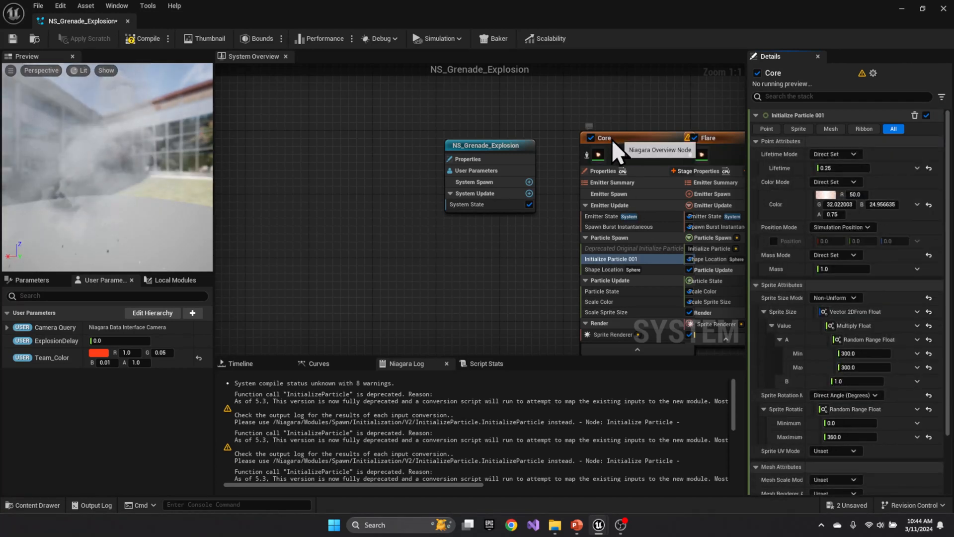
pyautogui.click(146, 38)
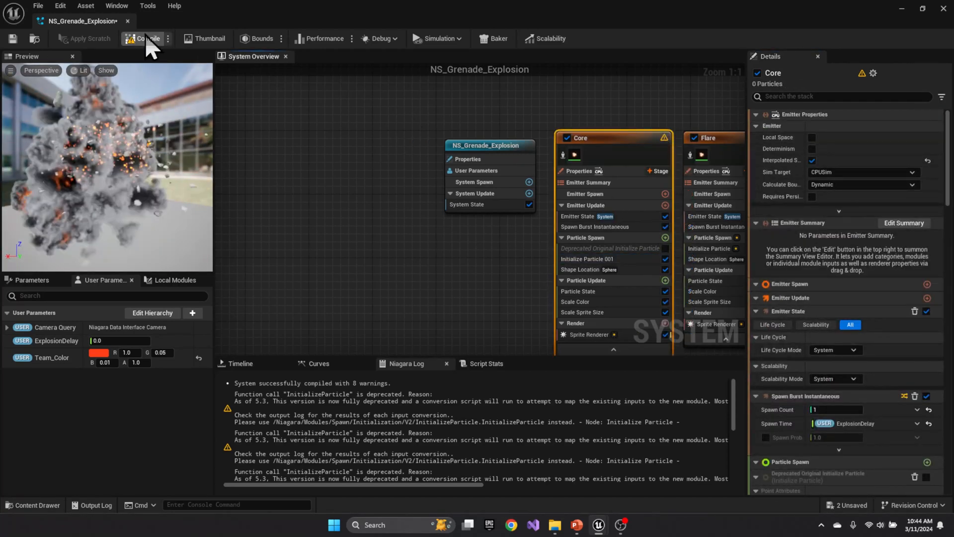
pyautogui.click(146, 39)
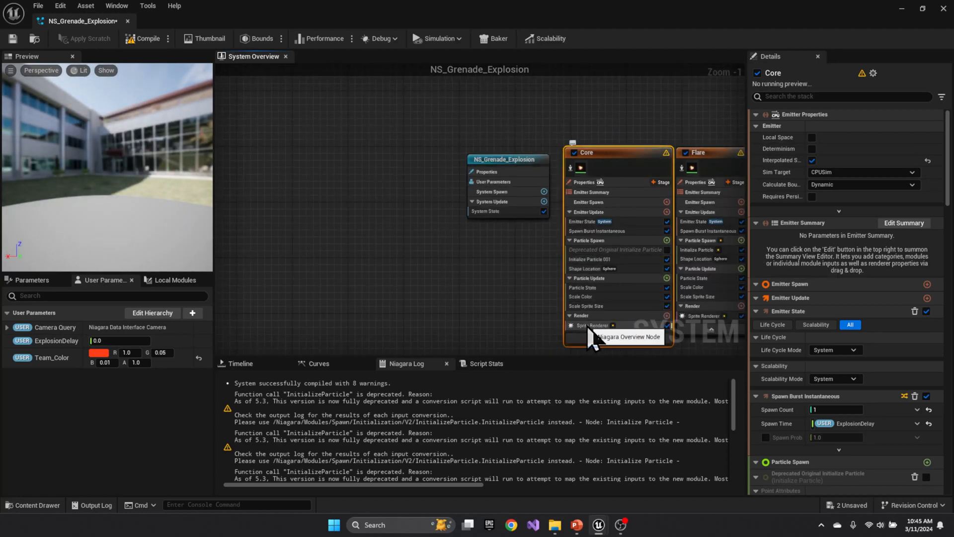
# Read the Core Sprite Renderer's missing Variant binding warning, then select the Flare emitter.
pyautogui.click(593, 325)
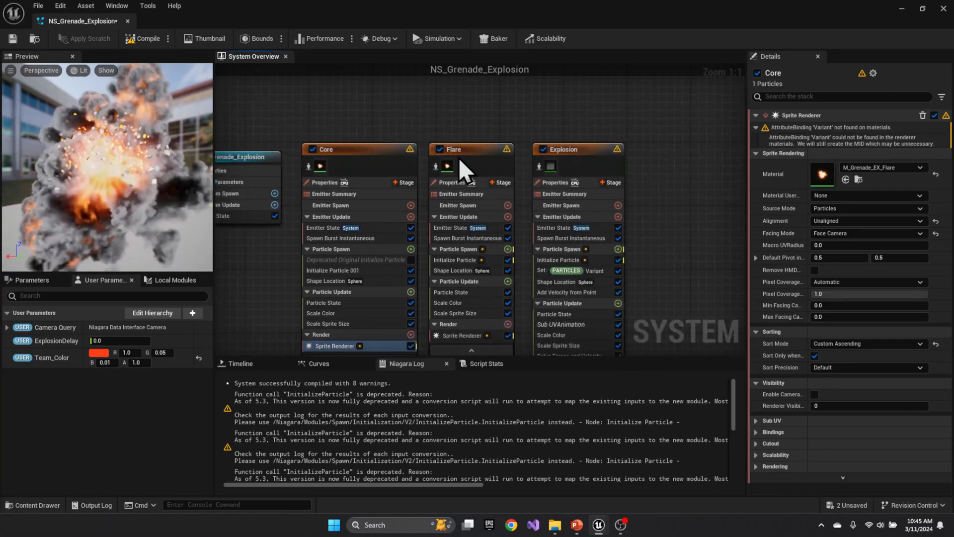
pyautogui.click(457, 249)
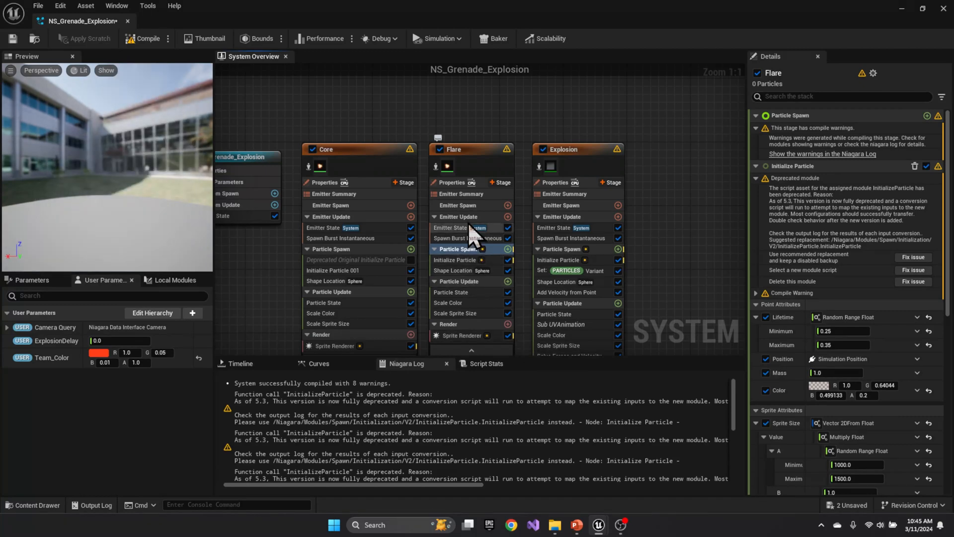
# Replace Flare's deprecated Initialize Particle with Initialize Particle 001 keeping a disabled backup, then recompile to seven warnings.
pyautogui.click(454, 259)
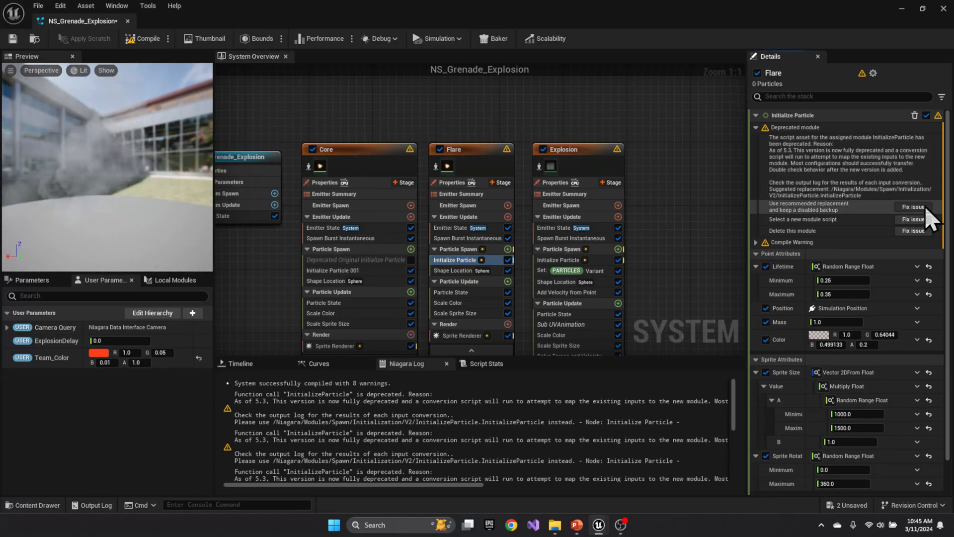
pyautogui.click(912, 207)
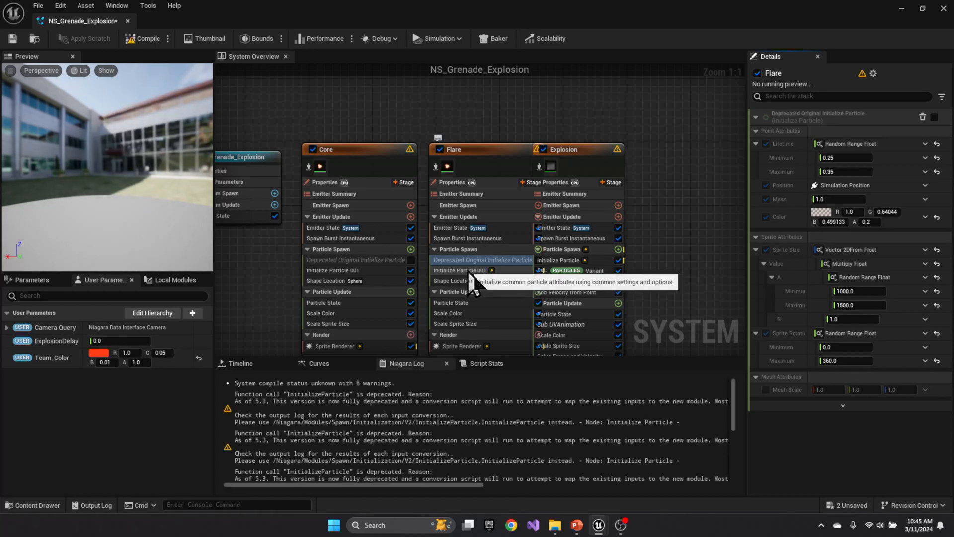
pyautogui.click(464, 270)
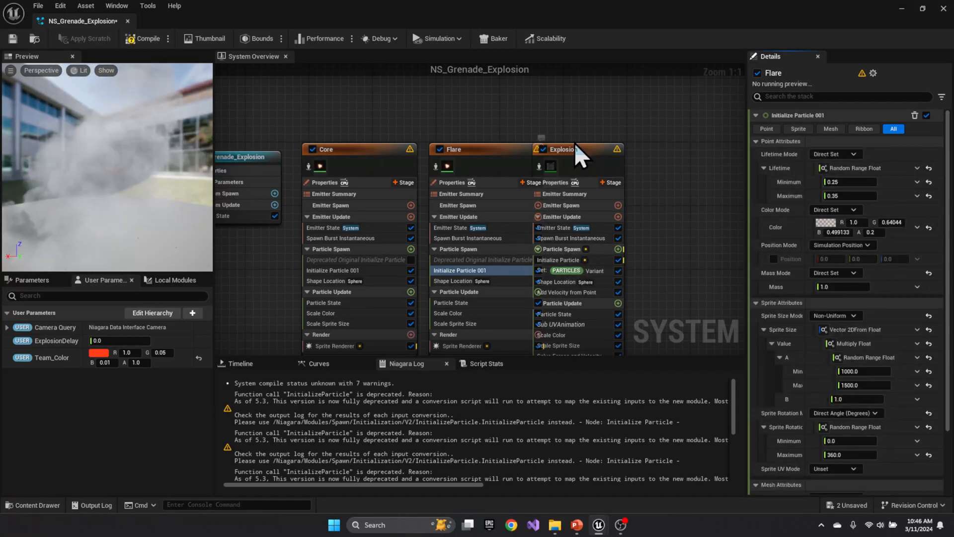
pyautogui.click(148, 38)
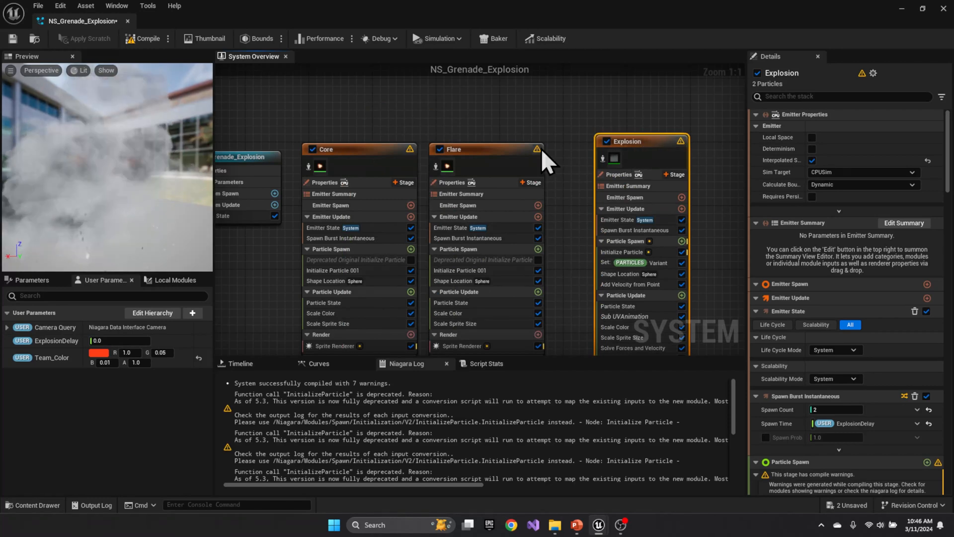
pyautogui.moveTo(544, 164)
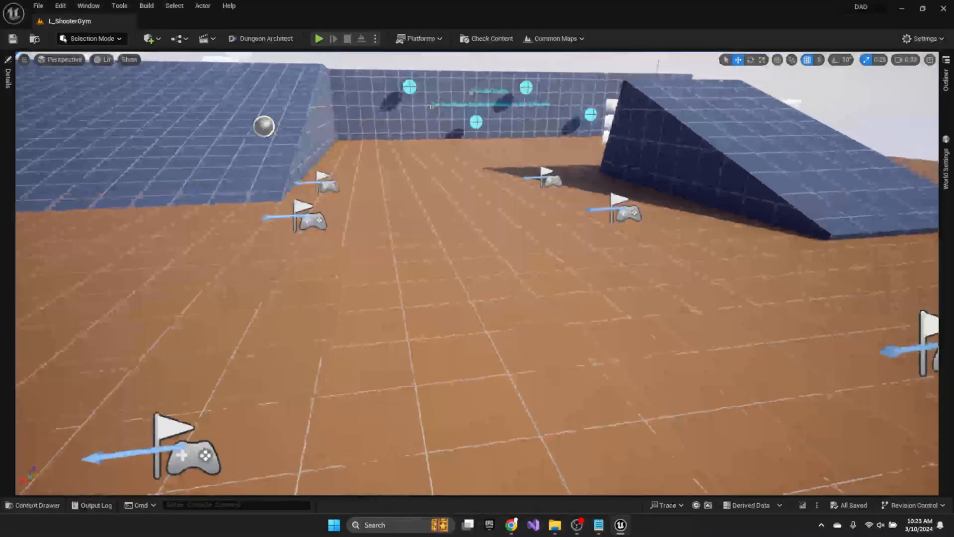
# Play the L_ShooterGym level in the editor with the Output Log shown.
pyautogui.click(96, 505)
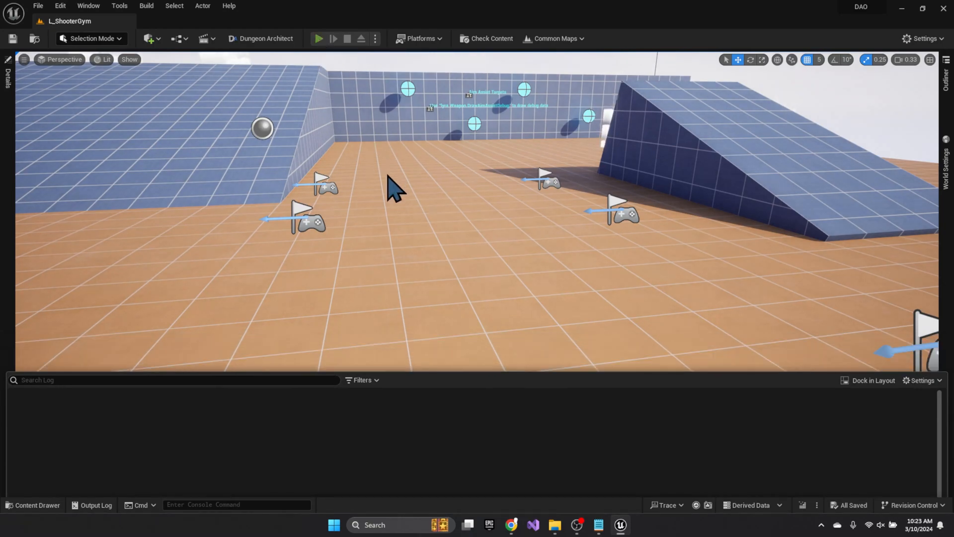
pyautogui.click(318, 39)
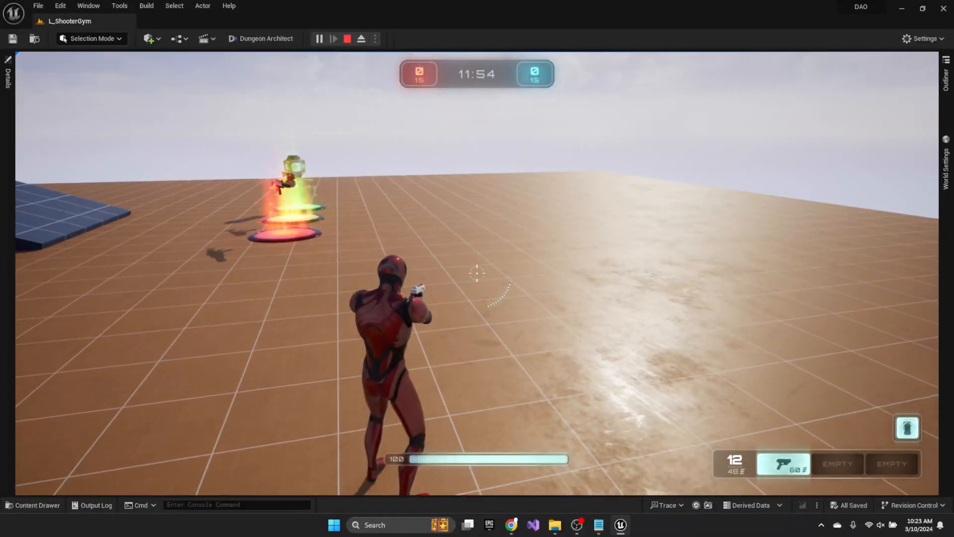
pyautogui.click(333, 525)
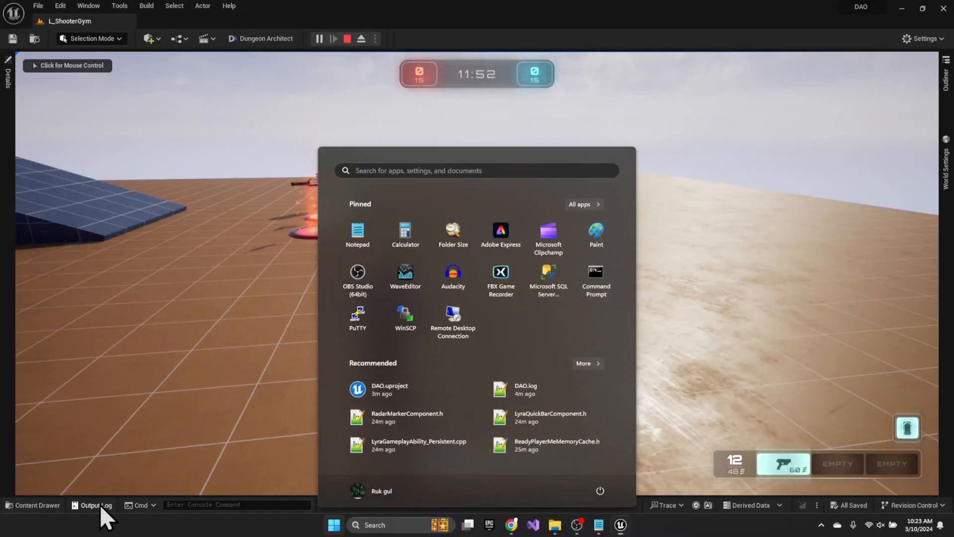
# Filter the reopened Output Log to show only Warnings and Errors.
pyautogui.click(95, 505)
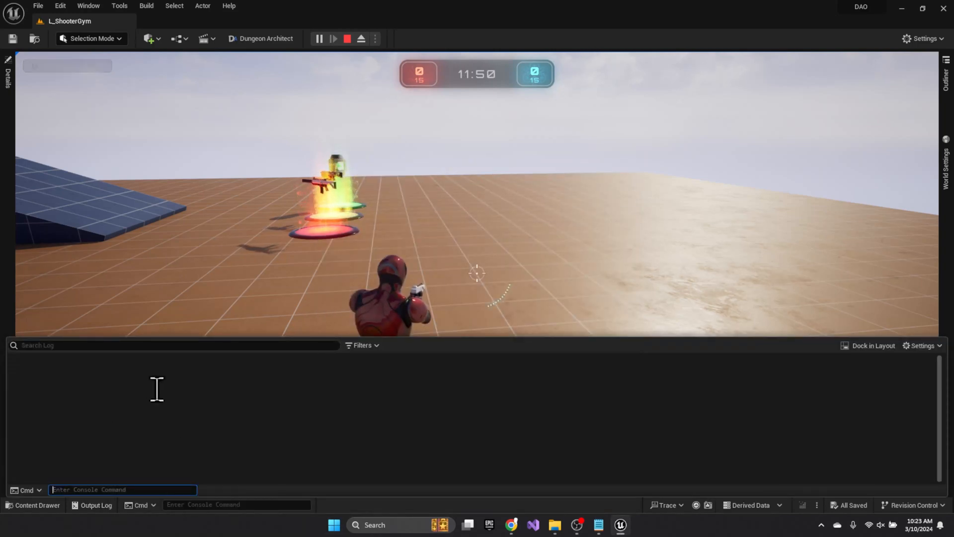
pyautogui.click(362, 345)
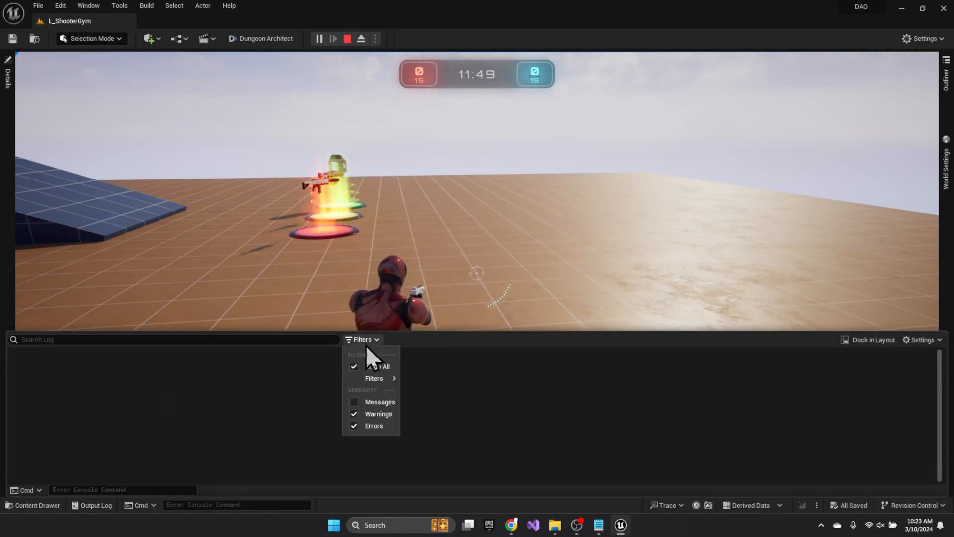
pyautogui.click(353, 400)
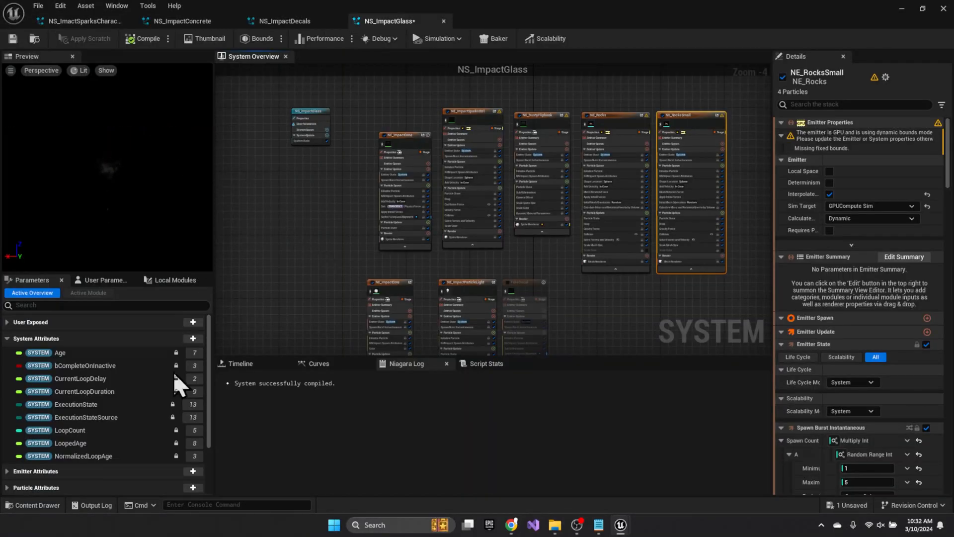
# Review the NS_ImpactGlass emitters and give the GPU ImpactSparks001 emitter fixed bounds.
pyautogui.click(32, 507)
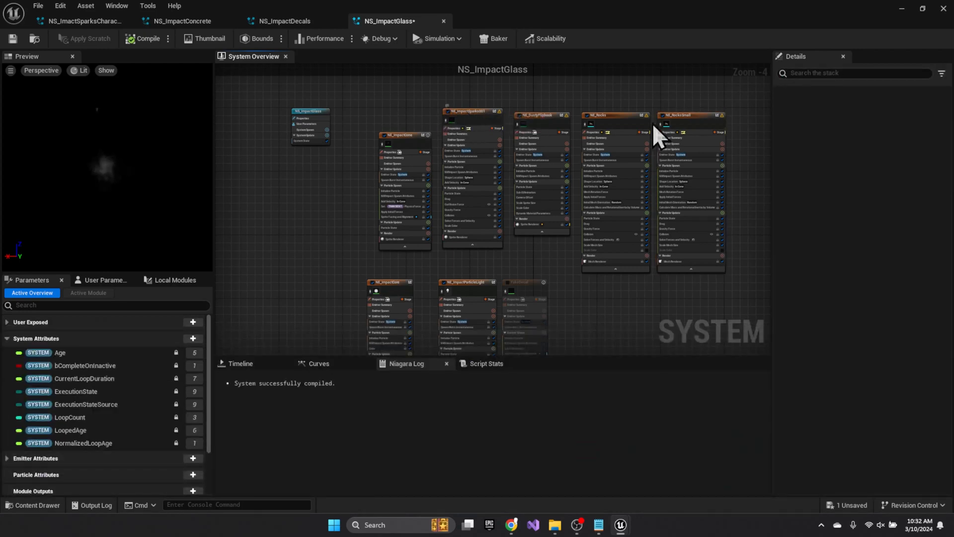
pyautogui.click(690, 116)
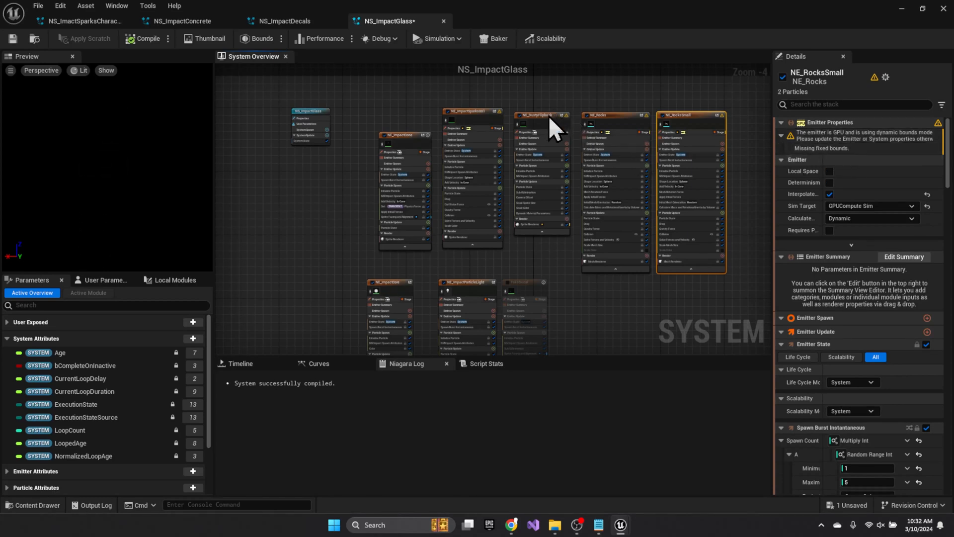
pyautogui.click(541, 115)
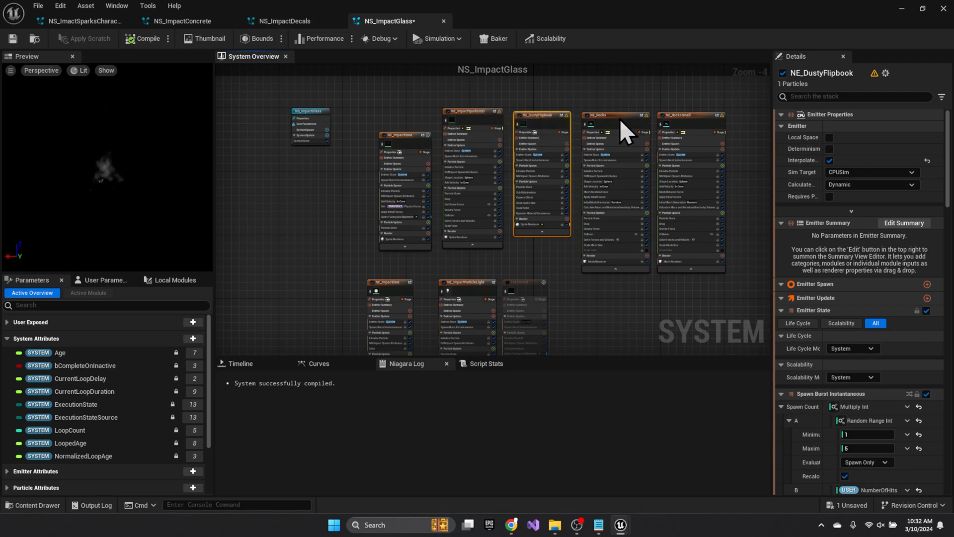
pyautogui.moveTo(653, 129)
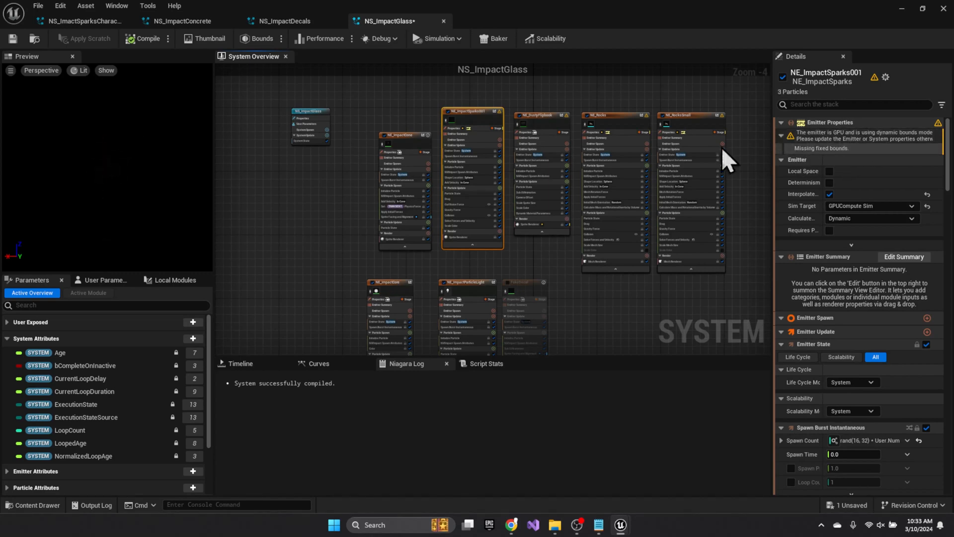
pyautogui.click(276, 39)
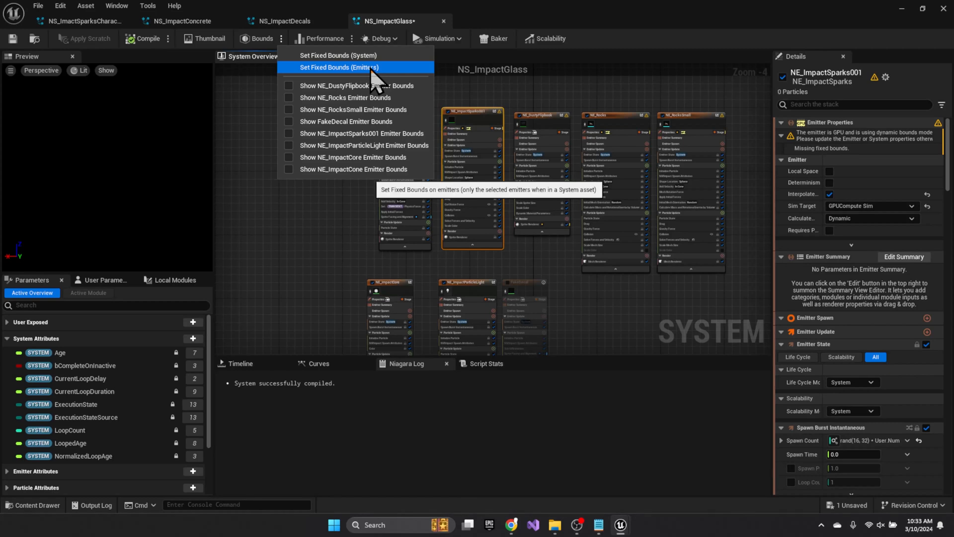
pyautogui.click(338, 67)
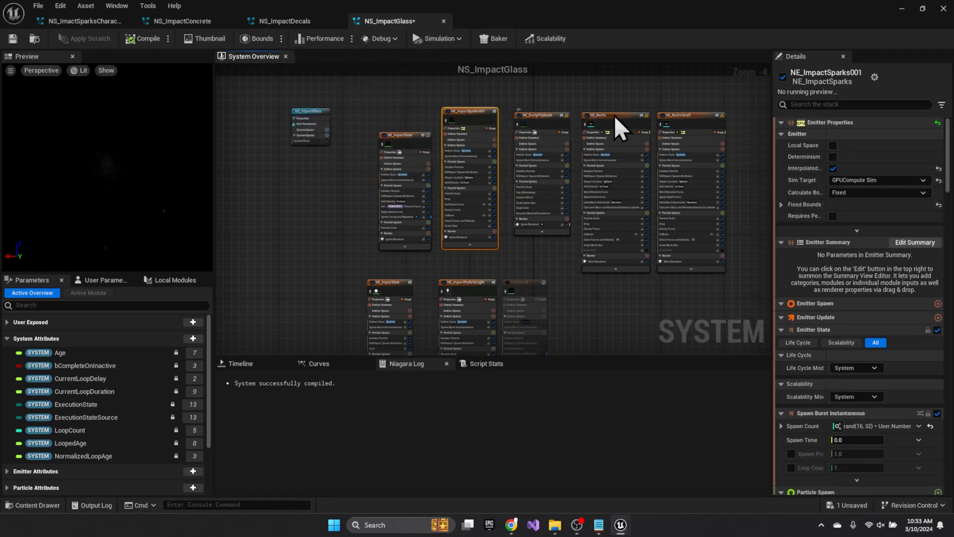
# Give the GPU NE_RocksSmall emitter fixed bounds as well.
pyautogui.click(615, 115)
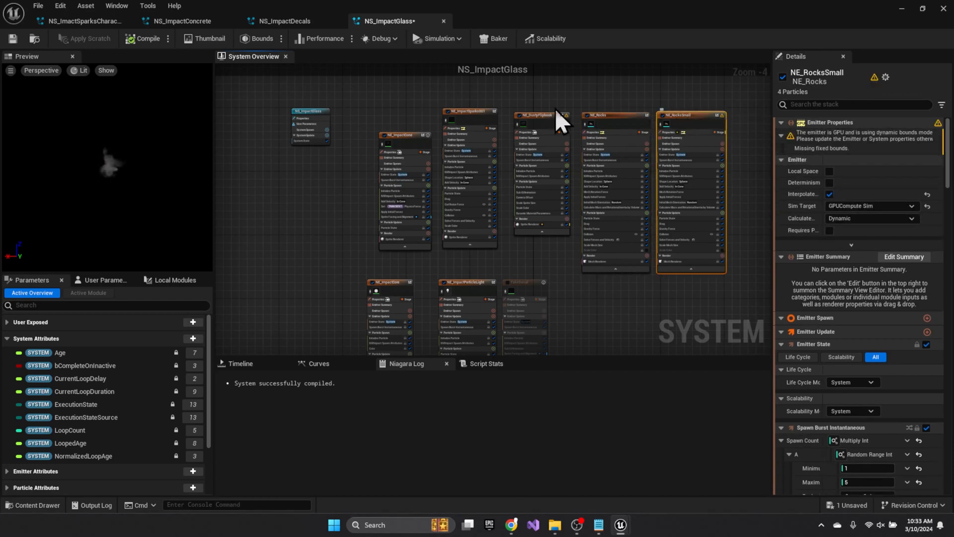
pyautogui.click(260, 39)
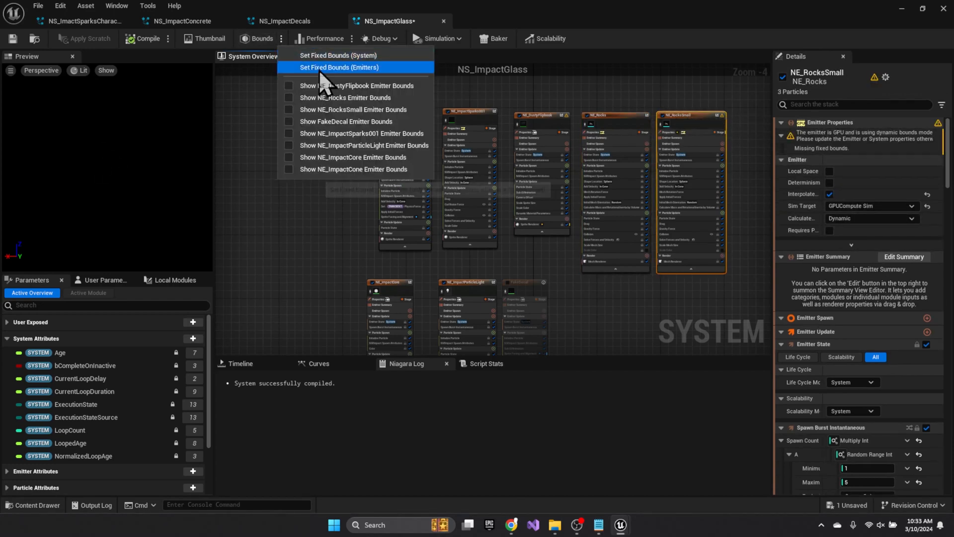
pyautogui.click(340, 66)
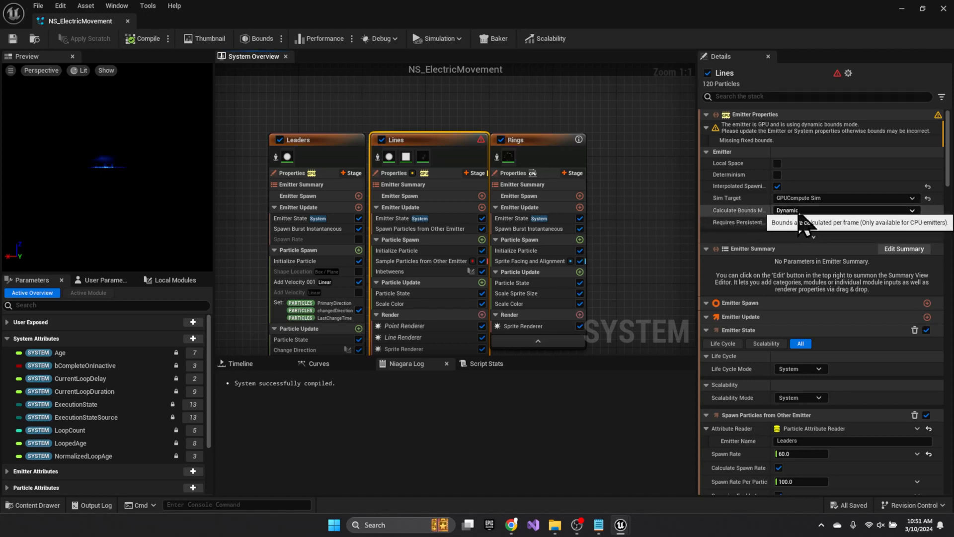
# Set Lines' Calculate Bounds Mode to Fixed and fix the missing Solve Forces and Velocity dependency.
pyautogui.click(844, 210)
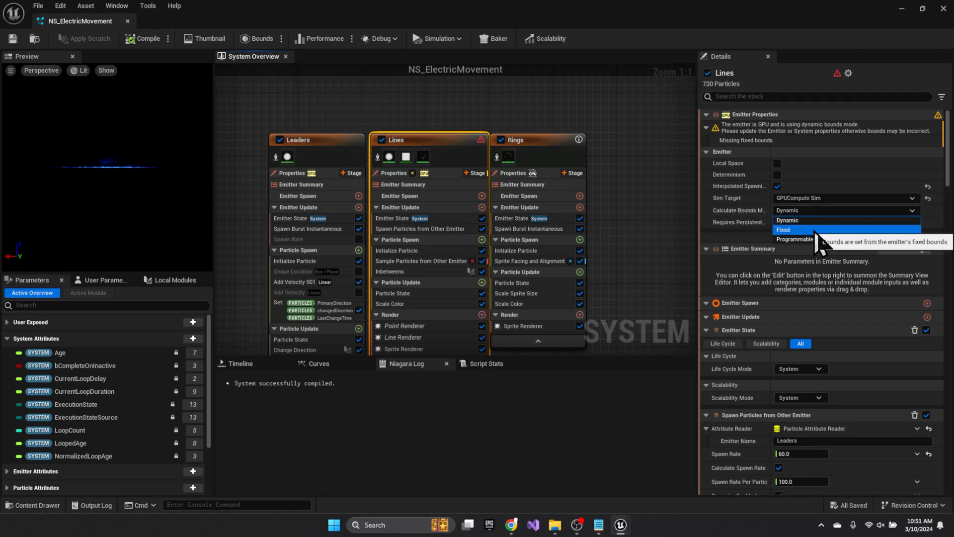
pyautogui.click(785, 230)
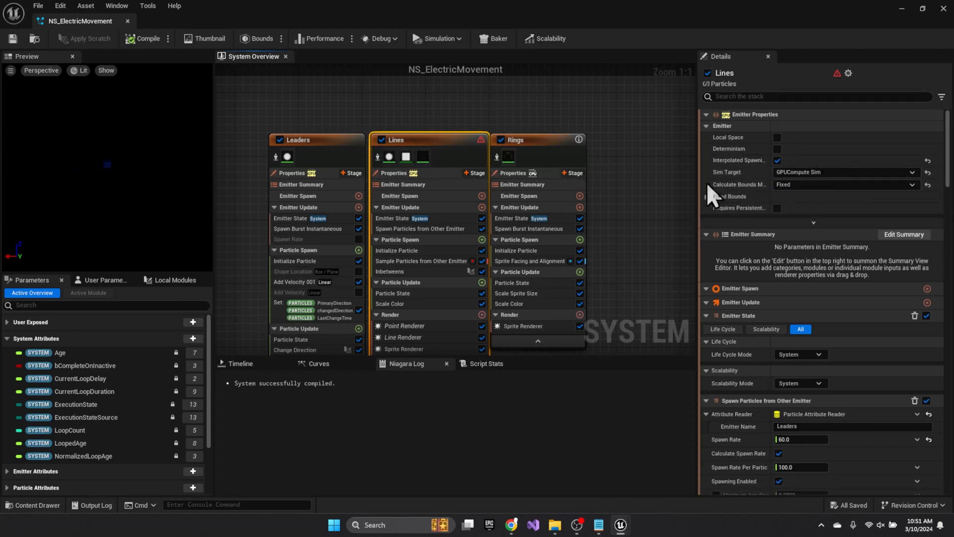
pyautogui.scroll(-3)
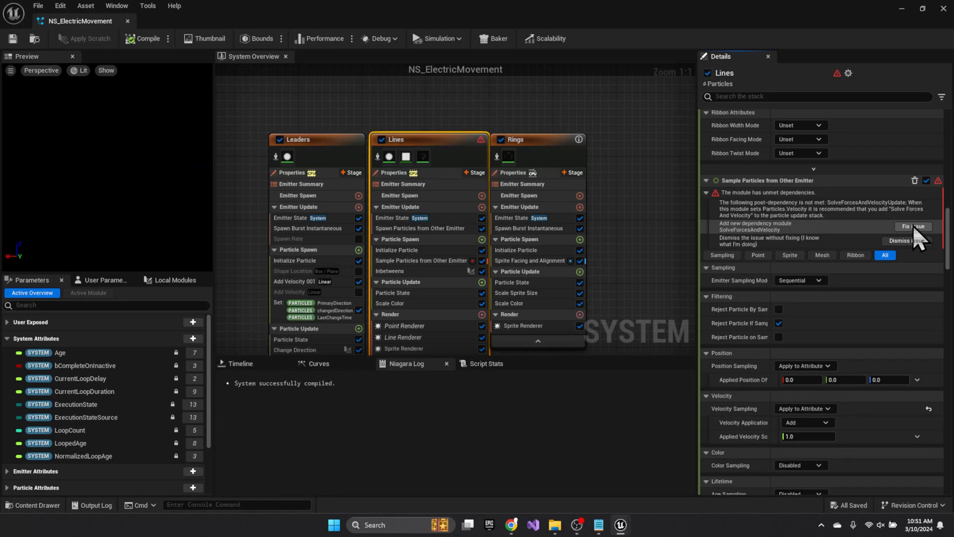
pyautogui.click(913, 226)
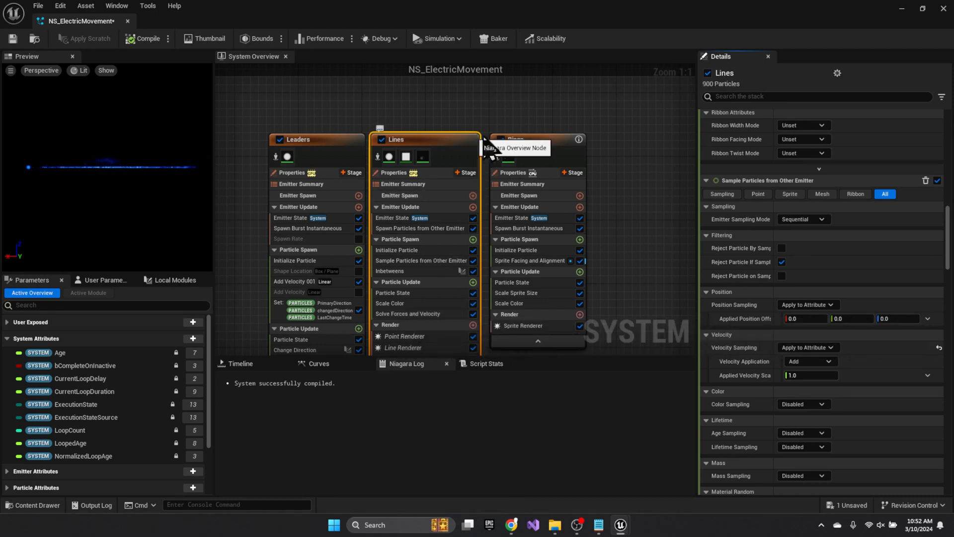
pyautogui.click(177, 21)
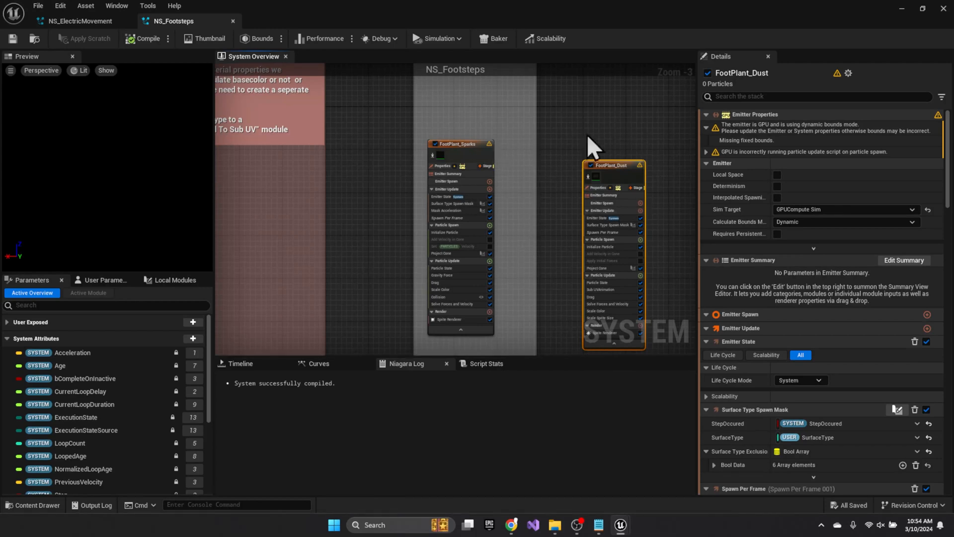
pyautogui.moveTo(514, 85)
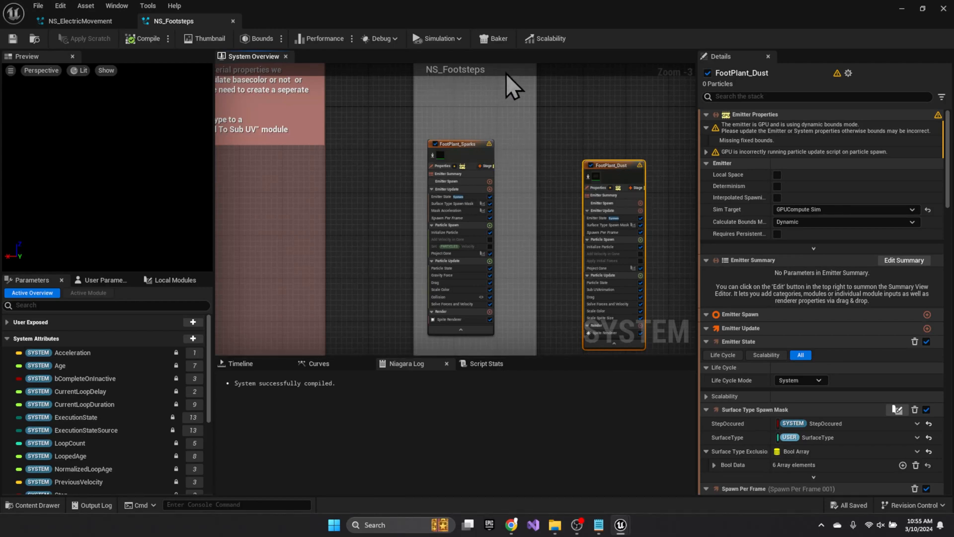
pyautogui.moveTo(603, 182)
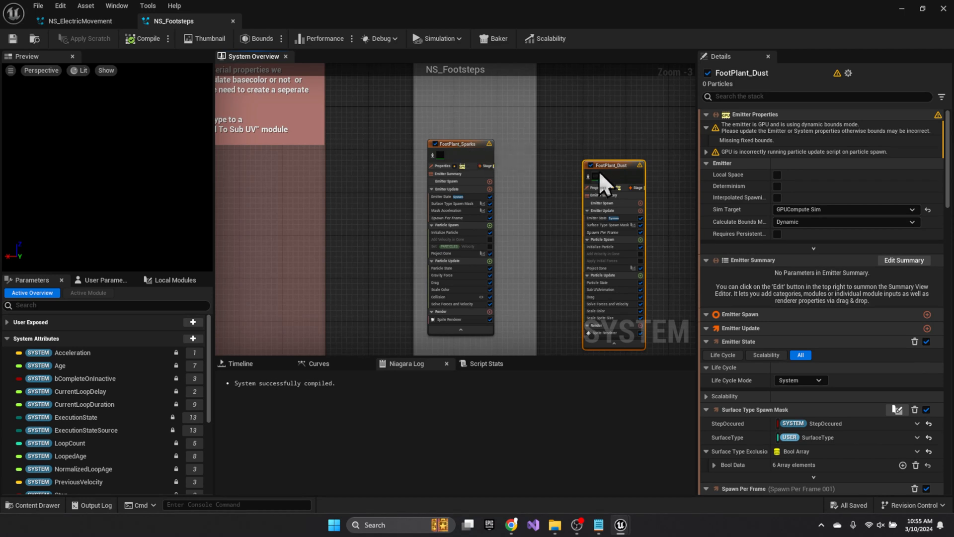
# Select FootPlant_Sparks in NS_Footsteps and fix its GPU particle update-on-spawn warning.
pyautogui.click(460, 144)
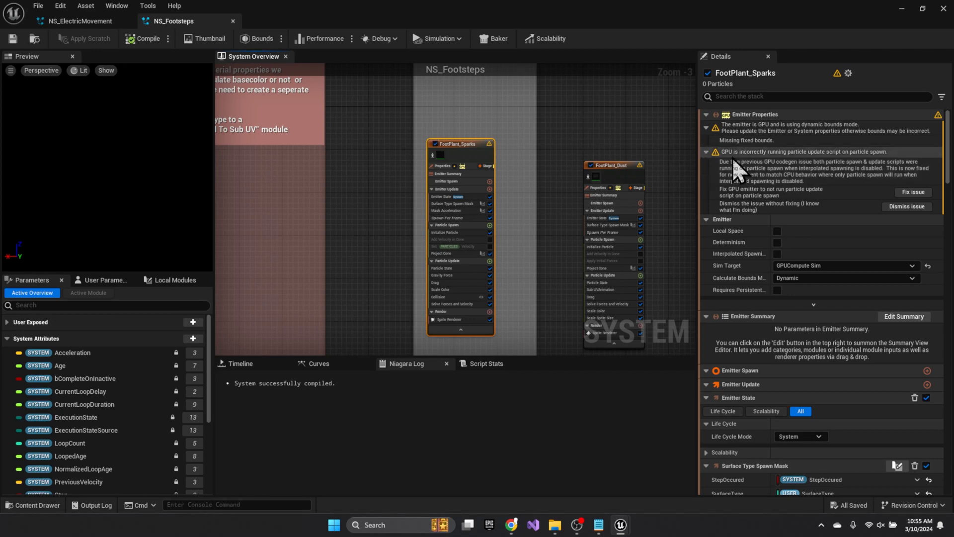
pyautogui.moveTo(839, 173)
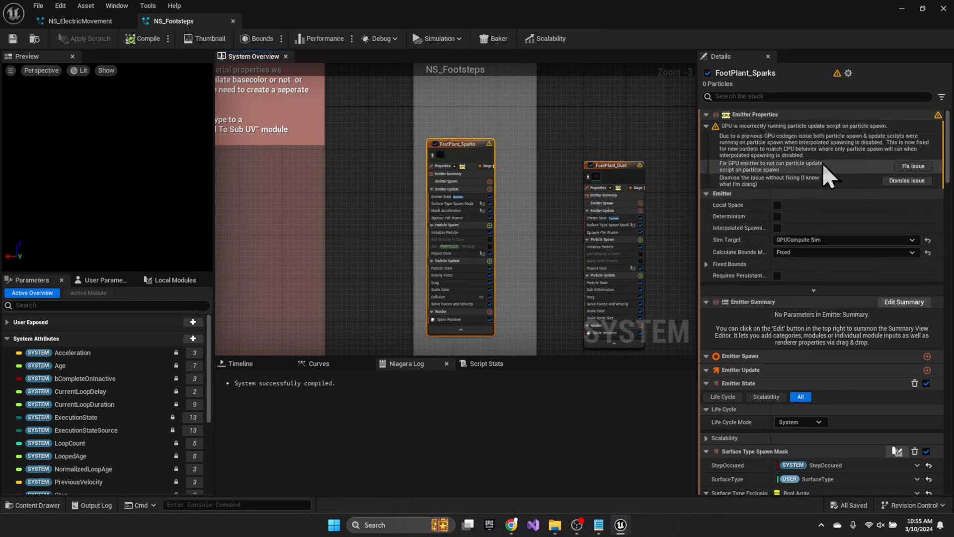
pyautogui.moveTo(797, 184)
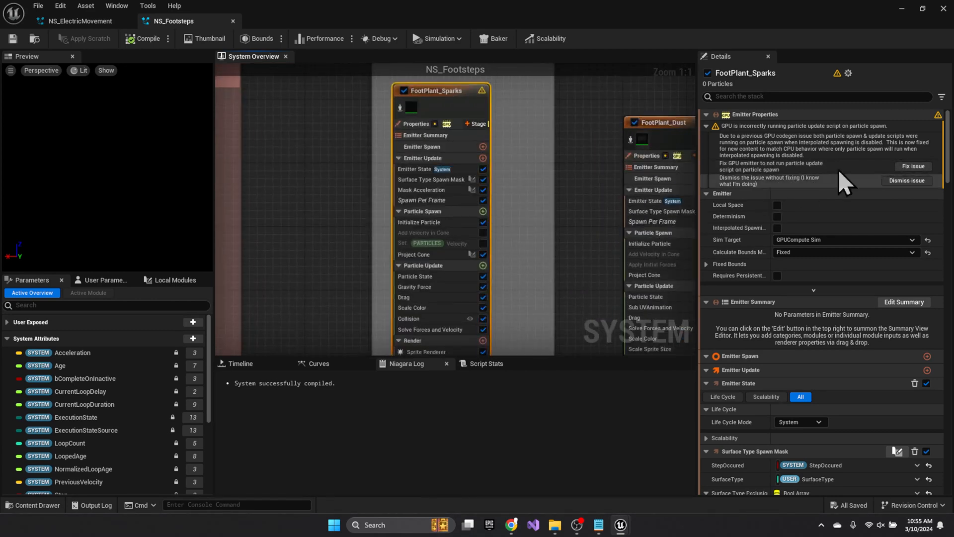
pyautogui.click(913, 166)
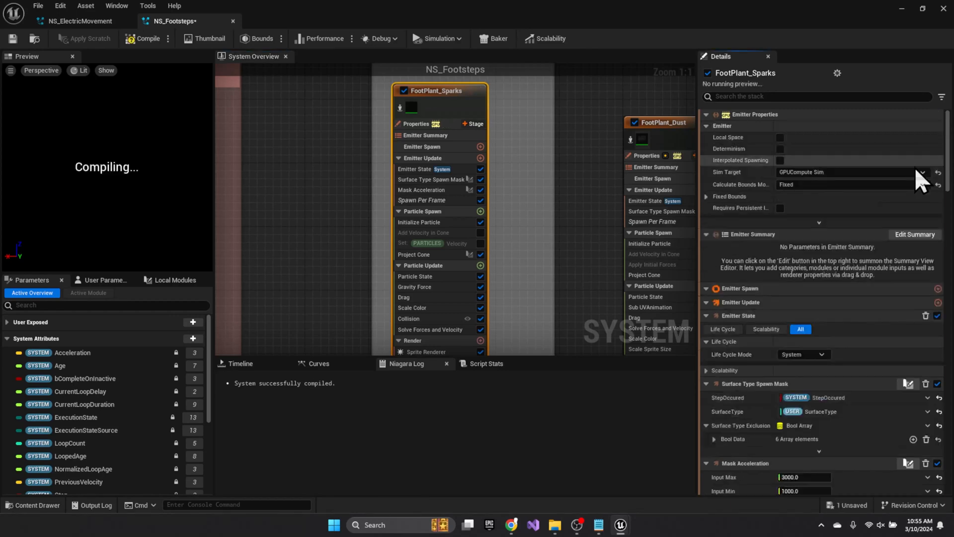